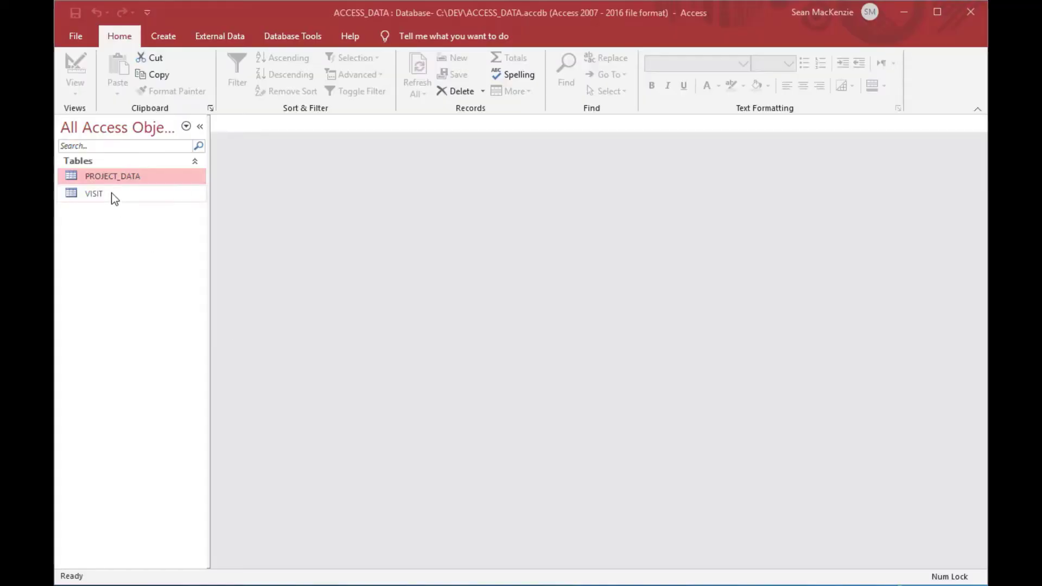
Review the VISIT table's Visitor, VisitDate, Mood and Clothing columns, then close it
{"action": "left_click", "coordinate": [93, 194]}
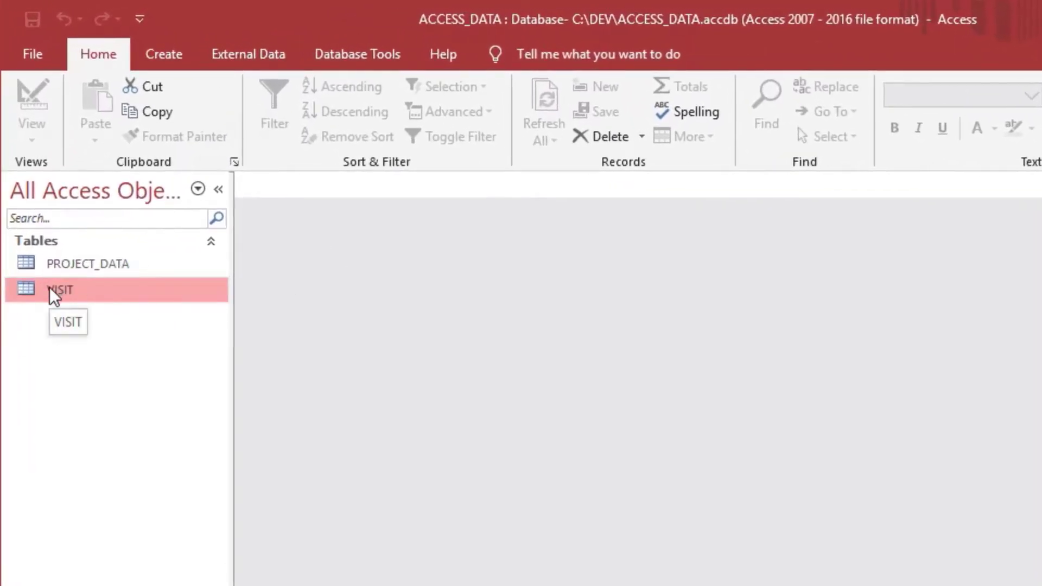
{"action": "double_click", "coordinate": [59, 289]}
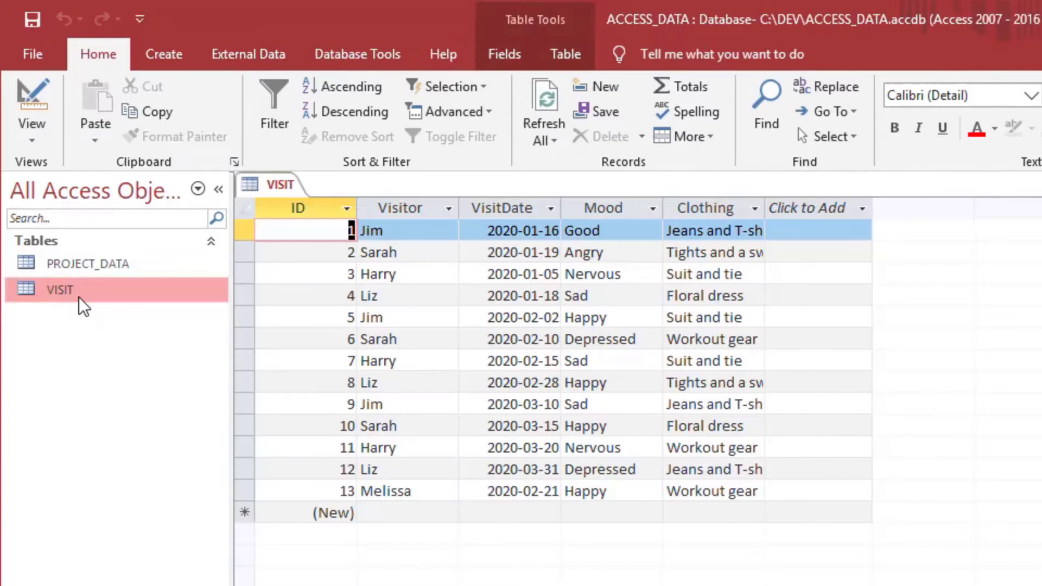
{"action": "left_click", "coordinate": [400, 208]}
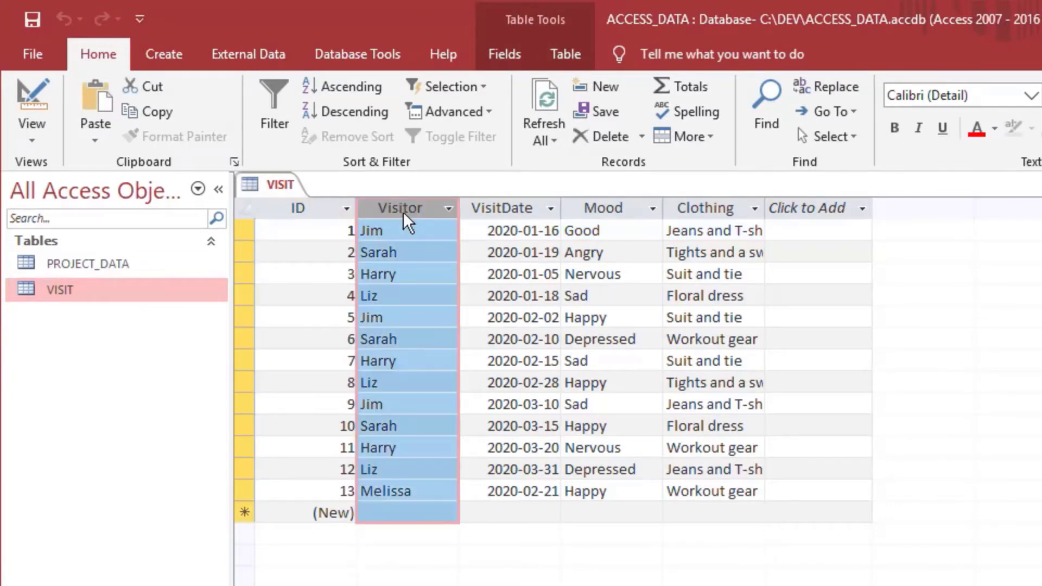
{"action": "left_click", "coordinate": [505, 208]}
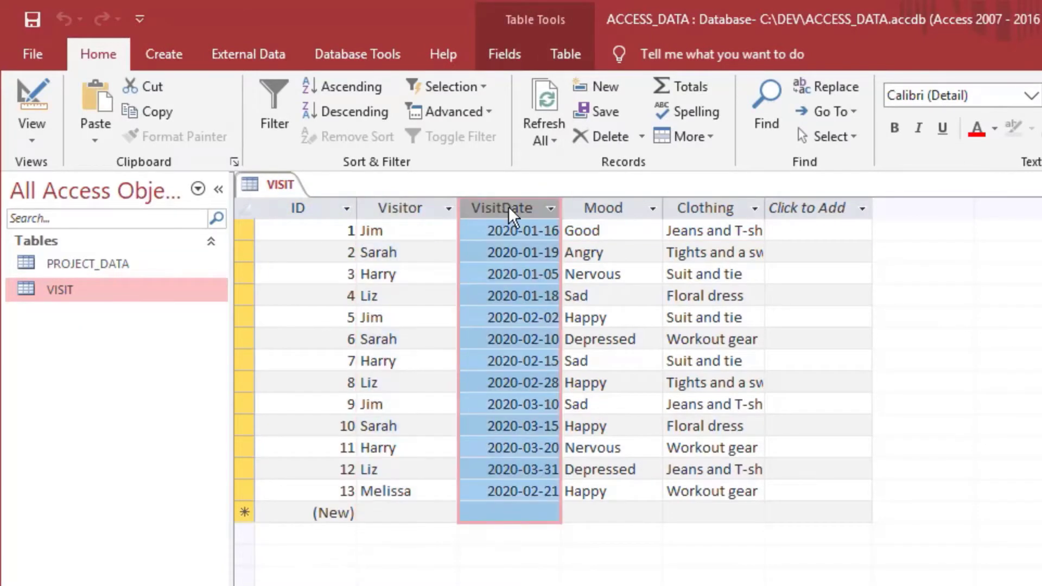
{"action": "left_click", "coordinate": [604, 208]}
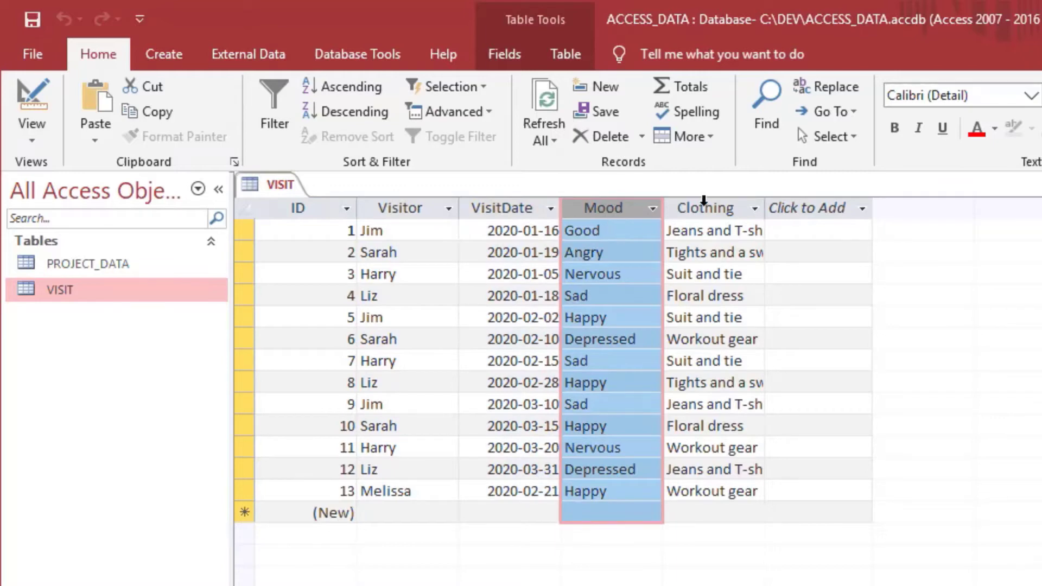
{"action": "left_click", "coordinate": [706, 207]}
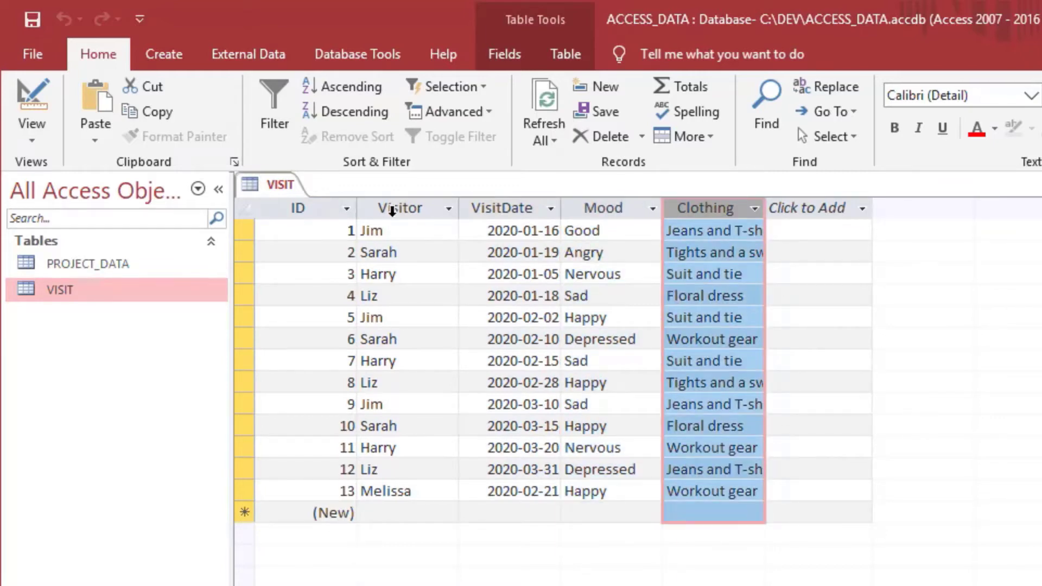
{"action": "left_click", "coordinate": [314, 230]}
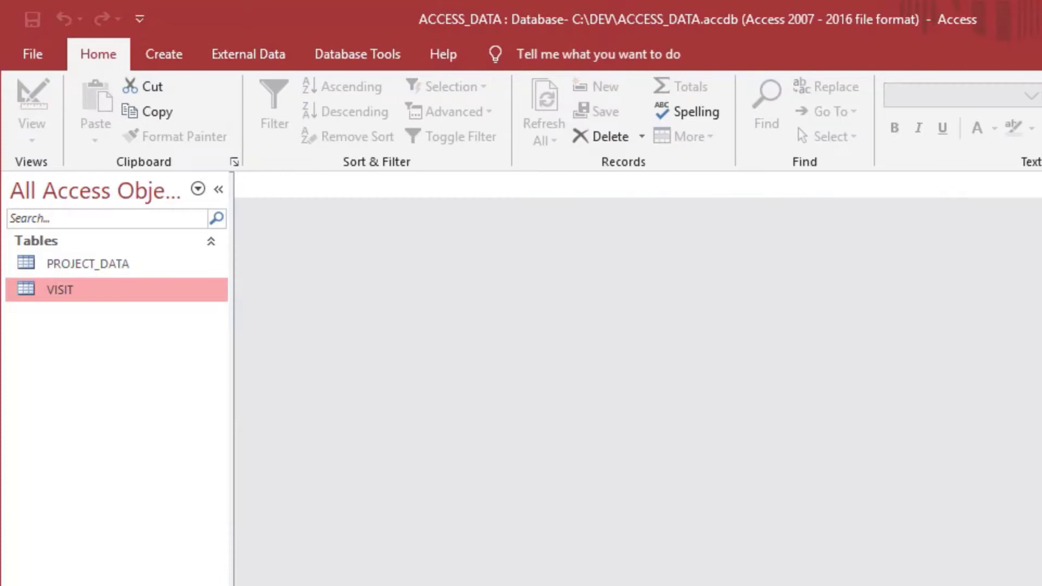
{"action": "mouse_move", "coordinate": [393, 323]}
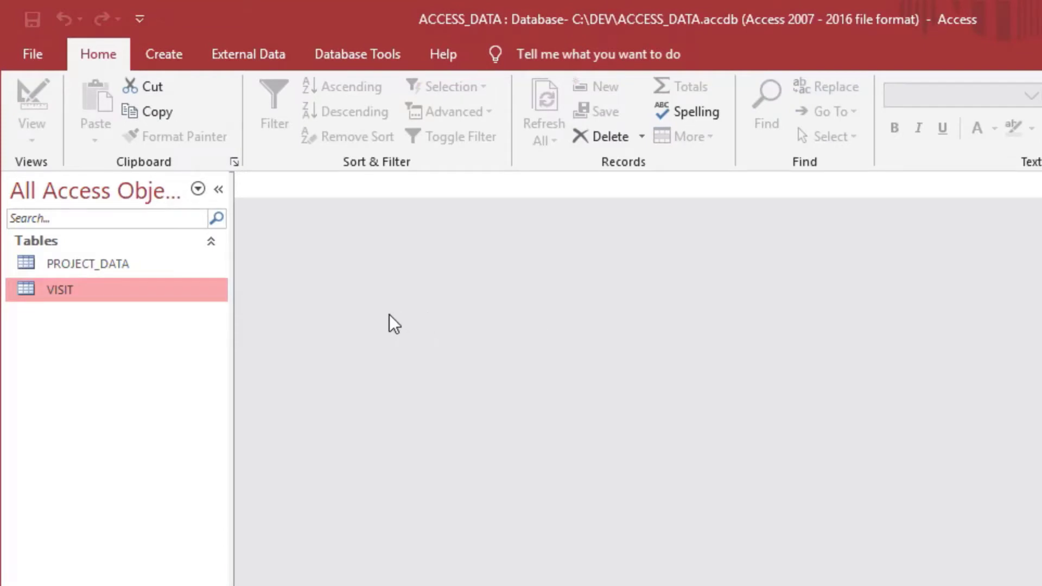
Start a new query on VISIT grouping by Visitor with Max of VisitDate and totals on
{"action": "left_click", "coordinate": [164, 54]}
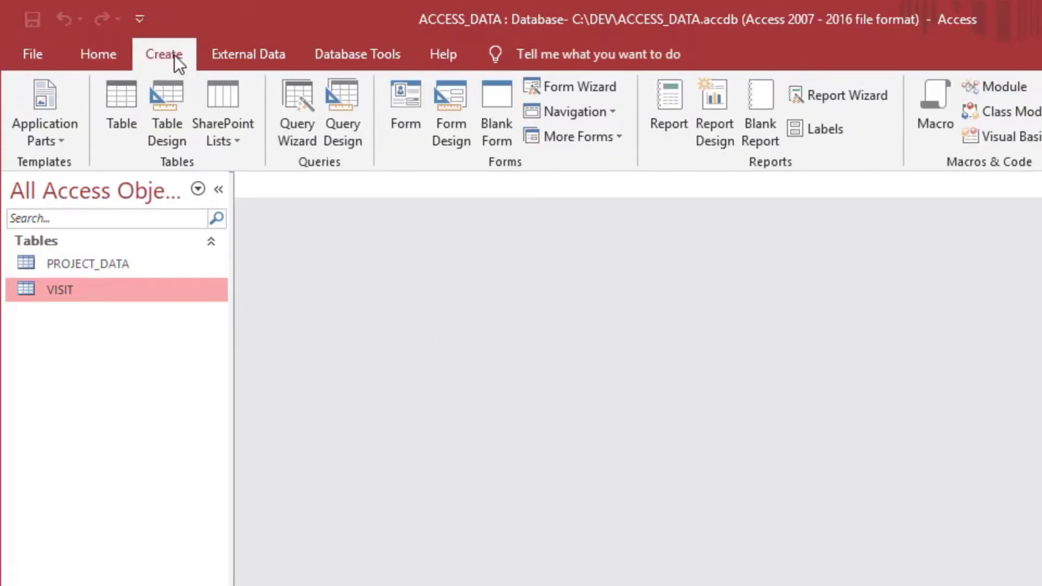
{"action": "left_click", "coordinate": [343, 113]}
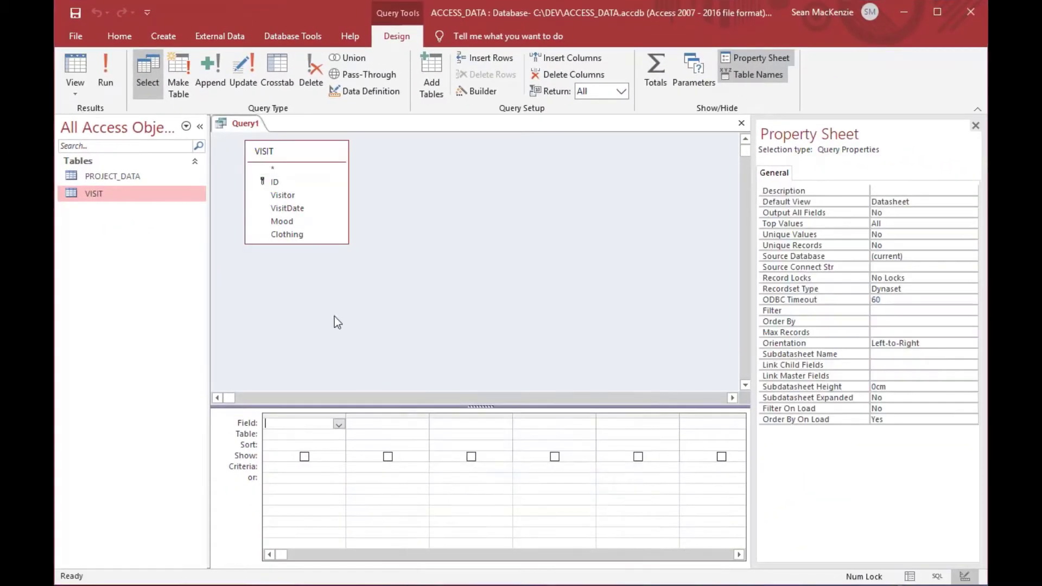
{"action": "mouse_move", "coordinate": [295, 266]}
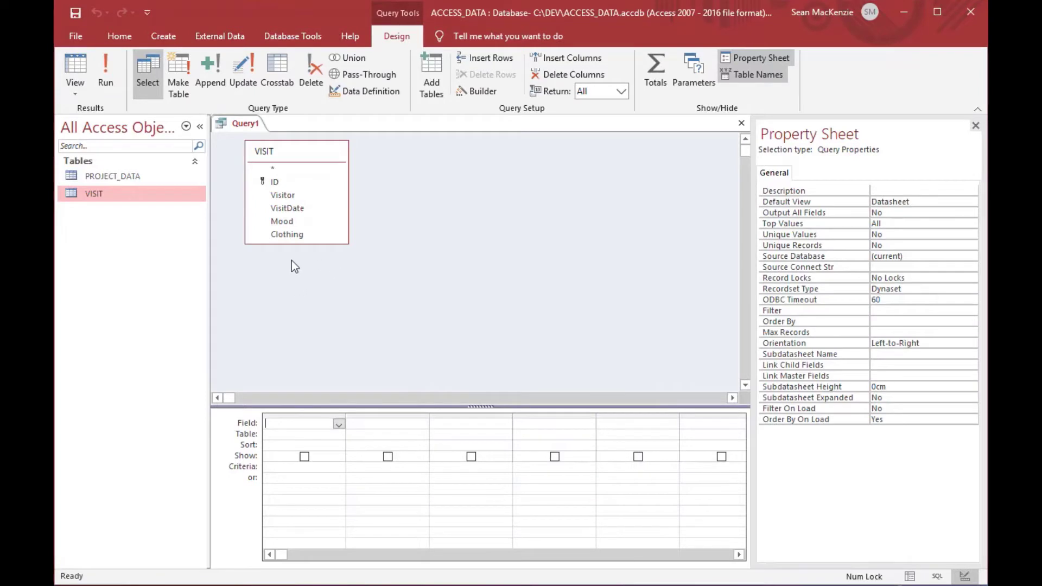
{"action": "mouse_move", "coordinate": [345, 251]}
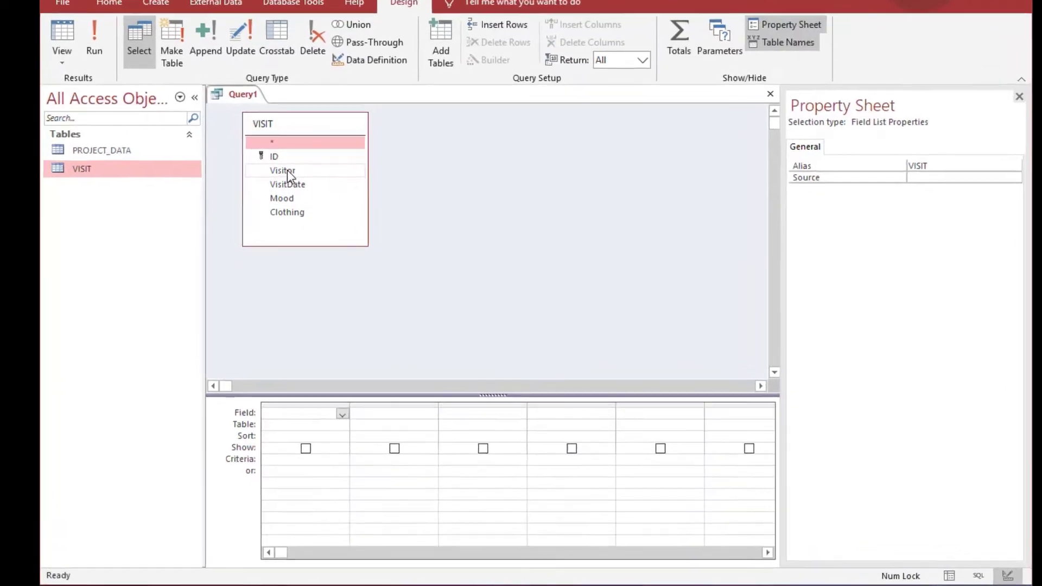
{"action": "double_click", "coordinate": [282, 171]}
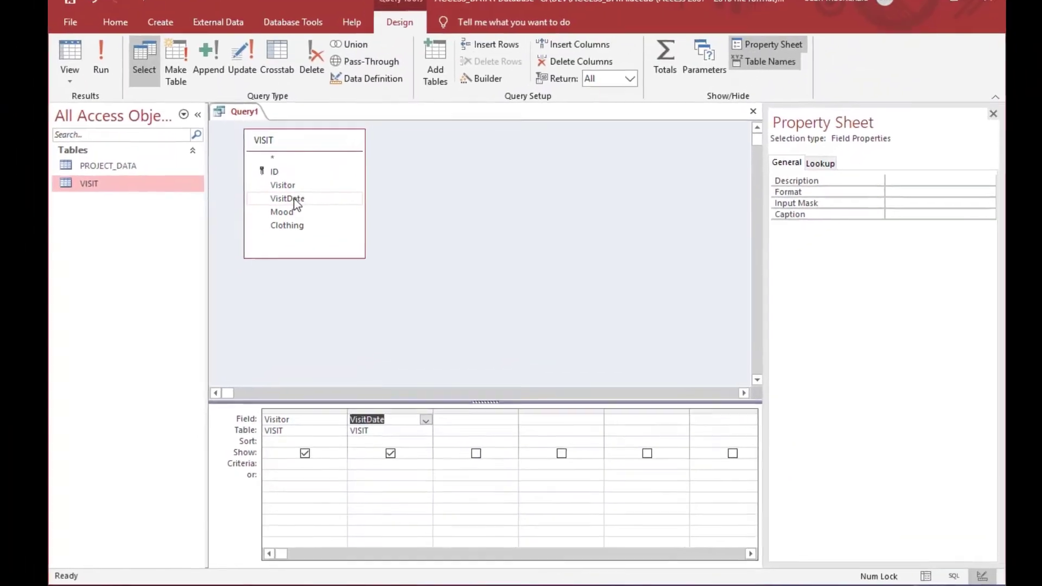
{"action": "left_click", "coordinate": [656, 72]}
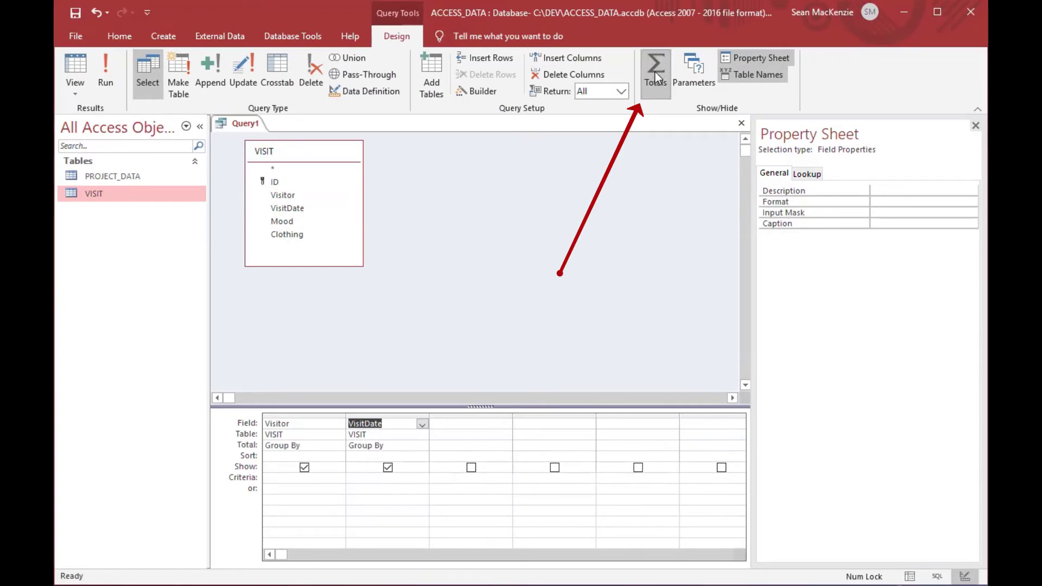
{"action": "left_click", "coordinate": [655, 70]}
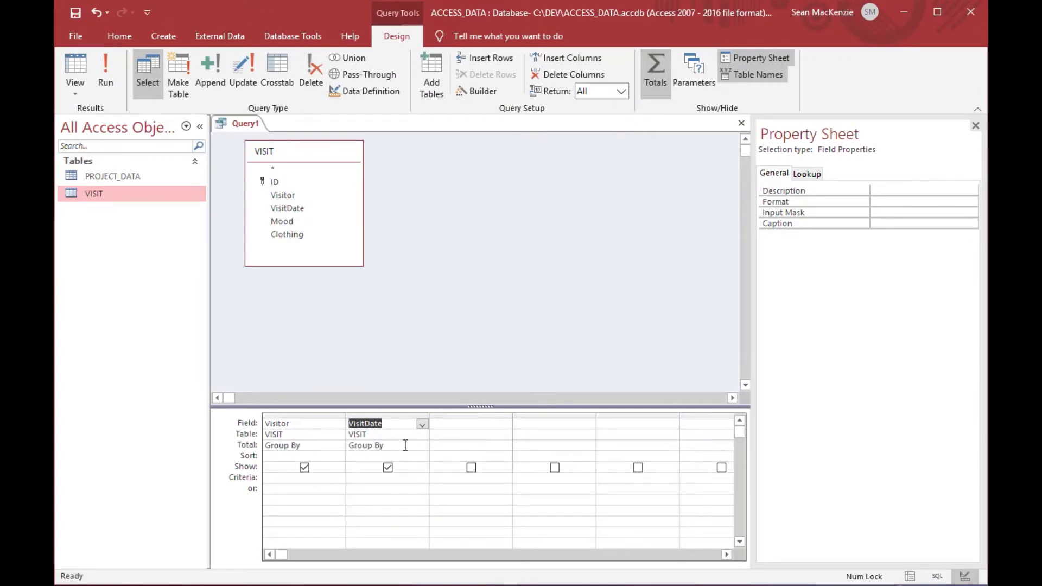
{"action": "left_click", "coordinate": [422, 424]}
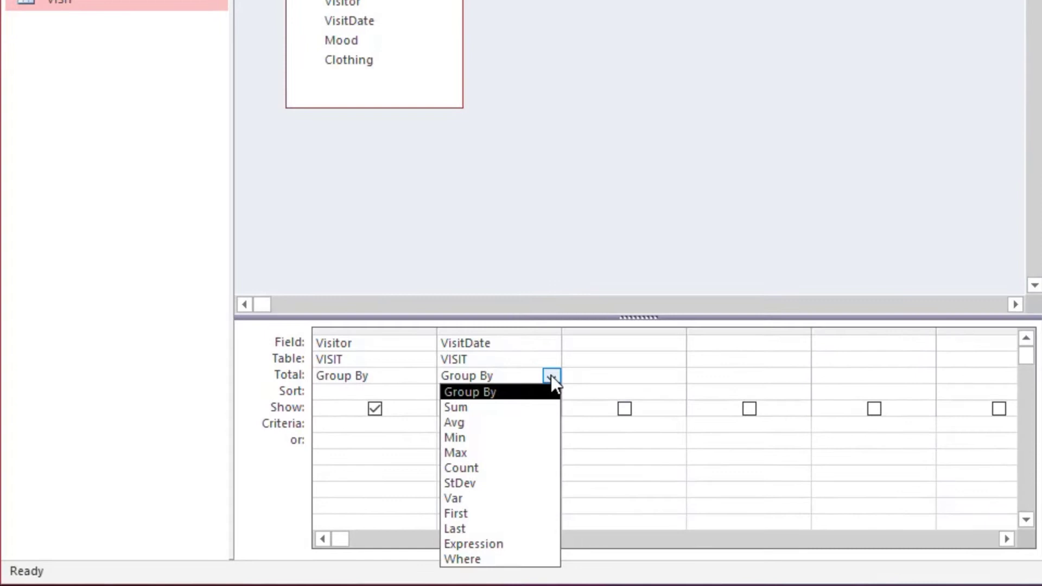
{"action": "left_click", "coordinate": [455, 453]}
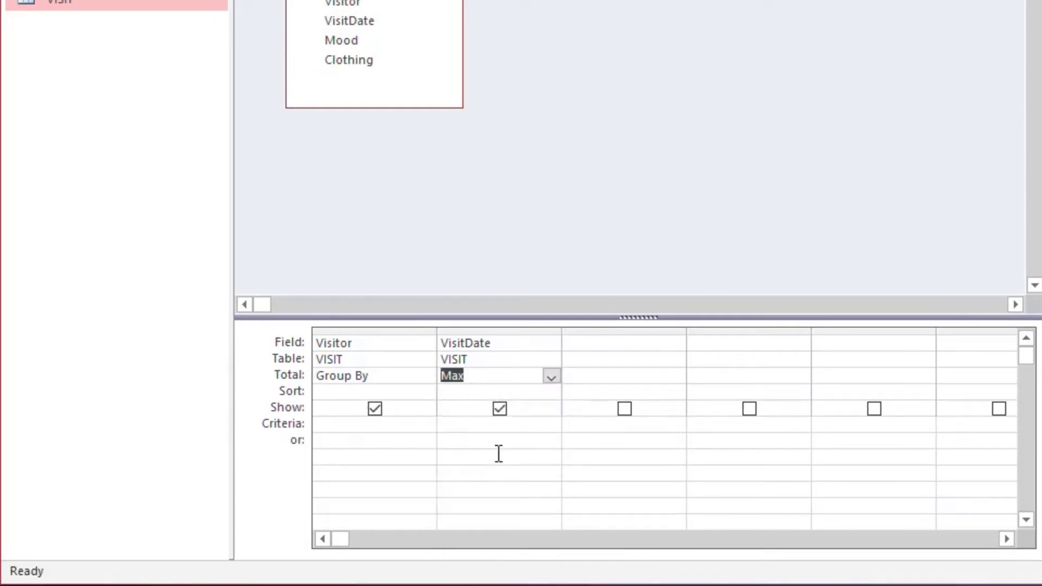
{"action": "mouse_move", "coordinate": [508, 65]}
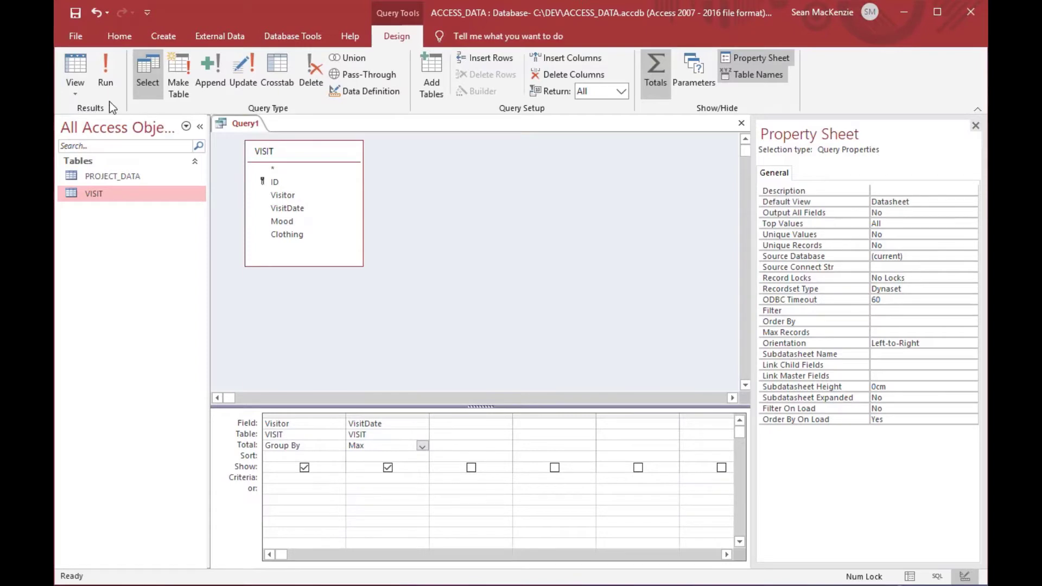
Run the query to list each visitor with their latest visit date, five rows Harry to Sarah
{"action": "left_click", "coordinate": [105, 69]}
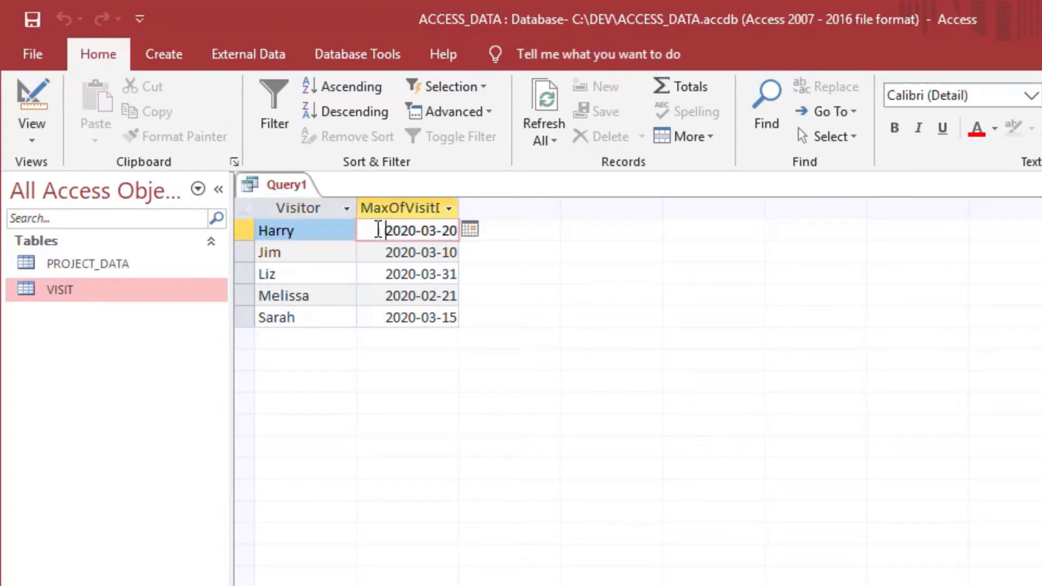
{"action": "double_click", "coordinate": [401, 230]}
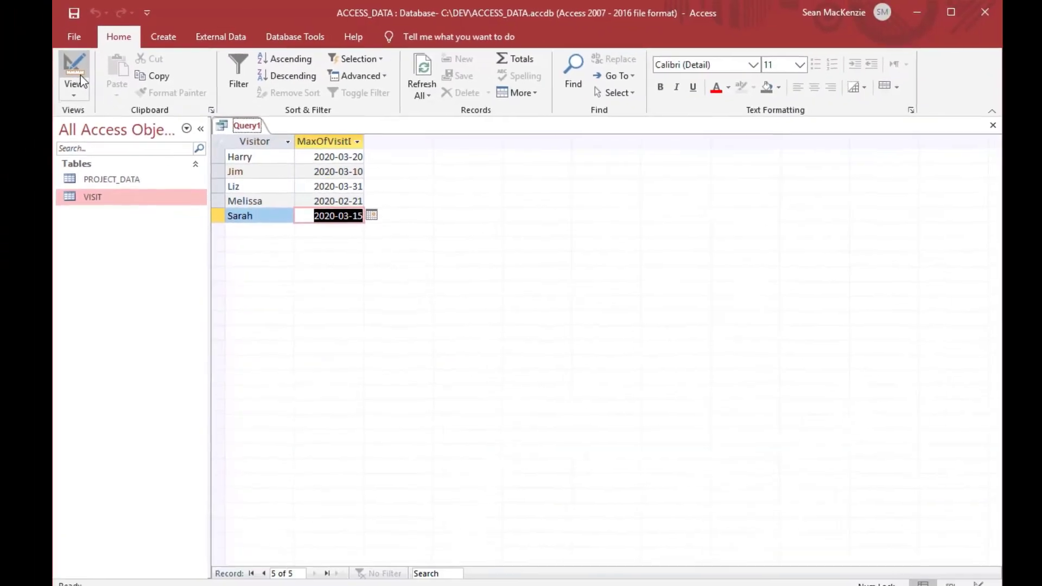
Return to design and save the grouped query under the name VISIT_LAST
{"action": "left_click", "coordinate": [75, 70]}
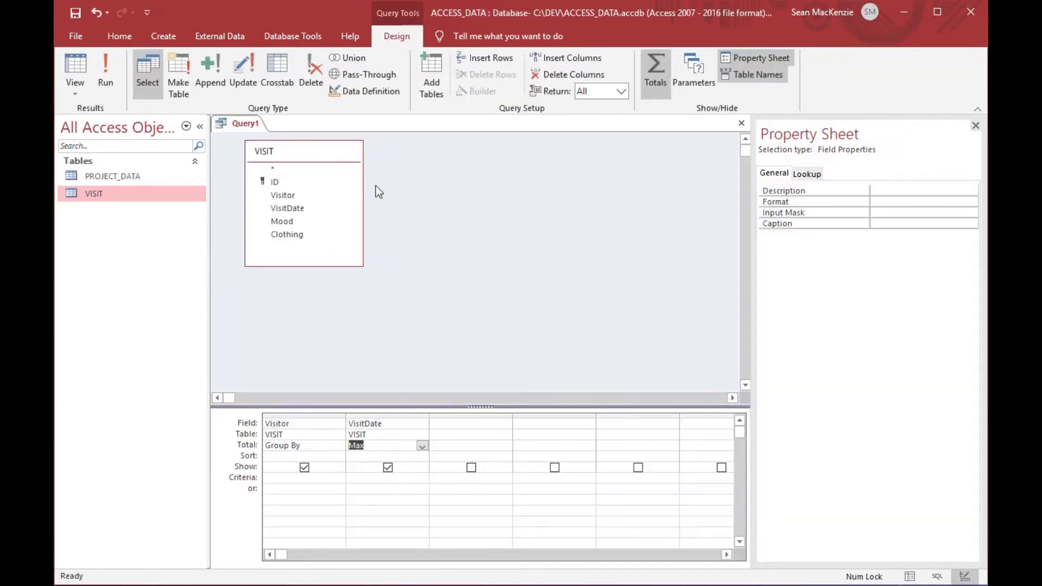
{"action": "left_click", "coordinate": [75, 12]}
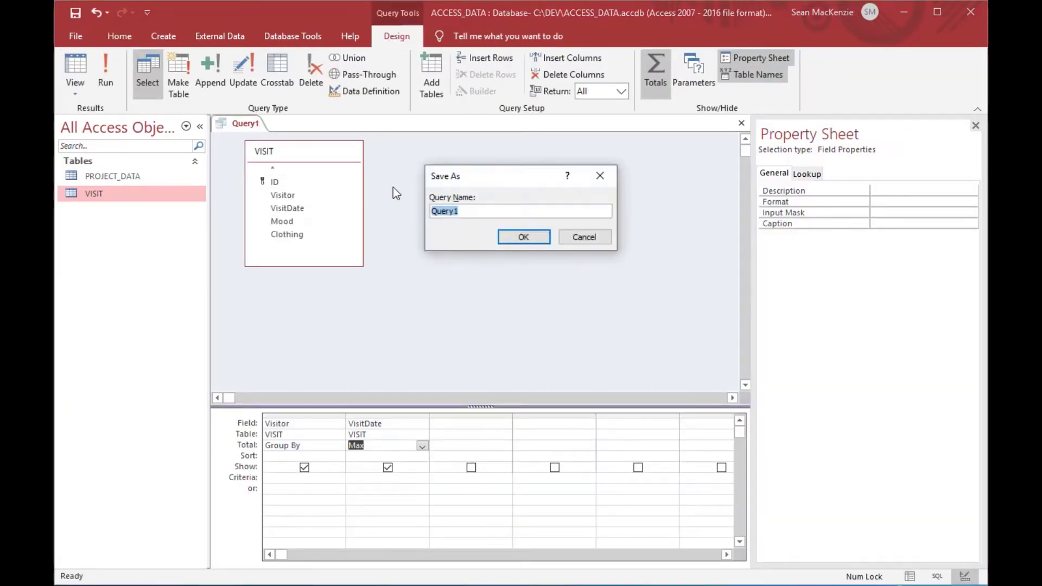
{"action": "key", "text": "capslock"}
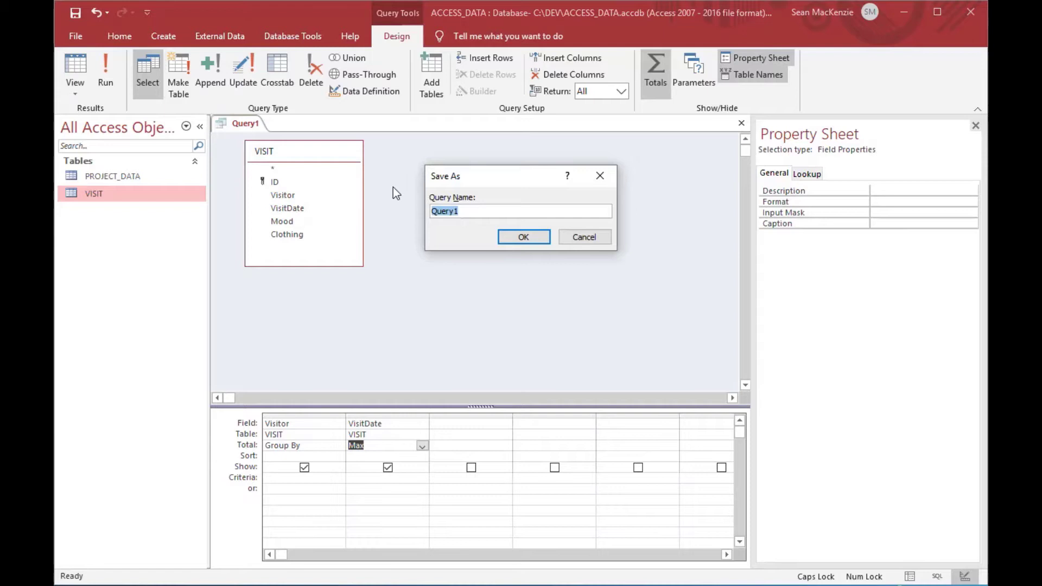
{"action": "type", "text": "VISTI"}
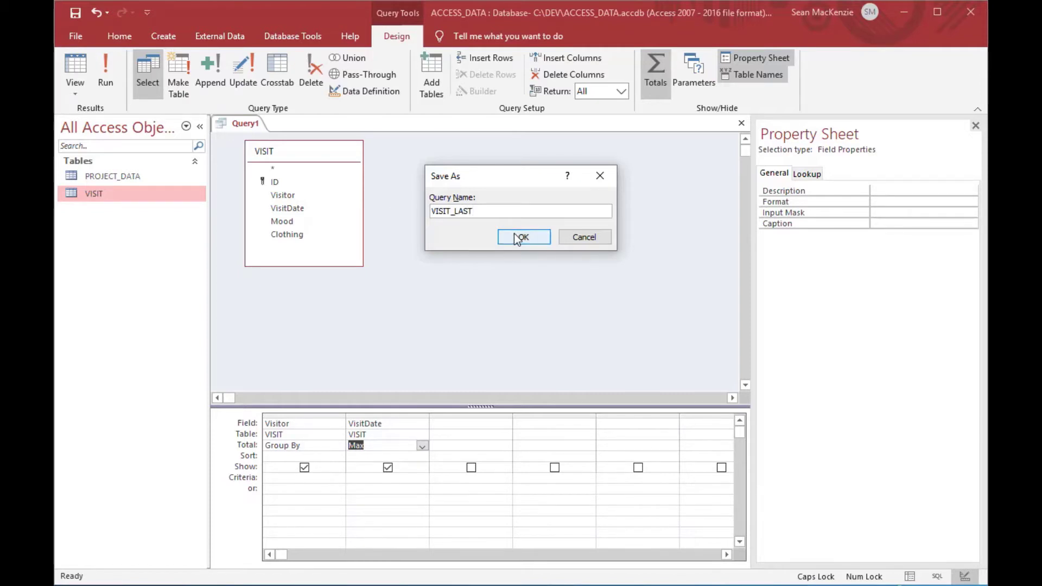
{"action": "left_click", "coordinate": [523, 238]}
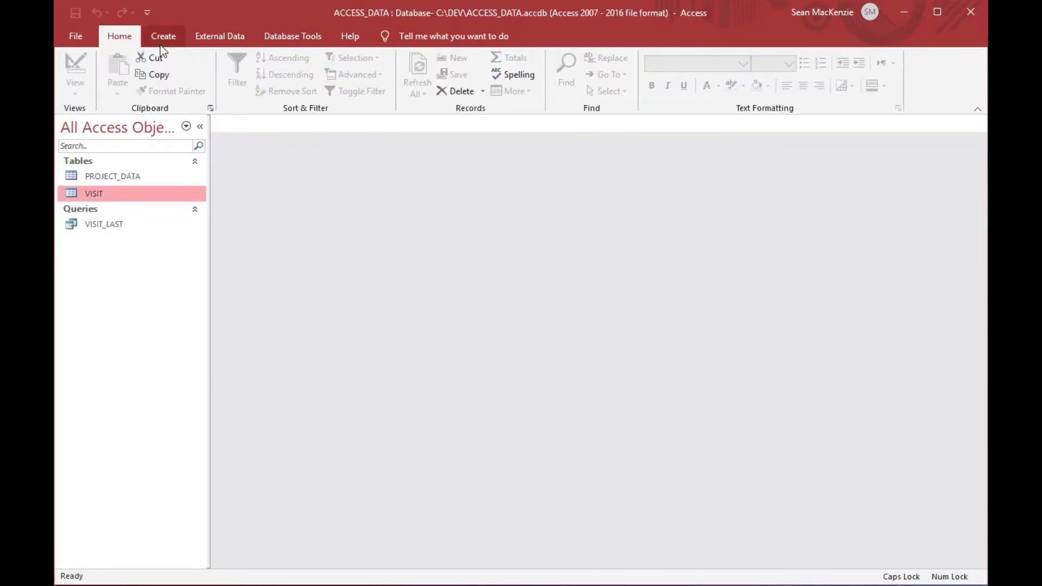
Start a new query with VISIT_LAST and VISIT joined on Visitor and MaxOfVisitDate to VisitDate
{"action": "left_click", "coordinate": [163, 35]}
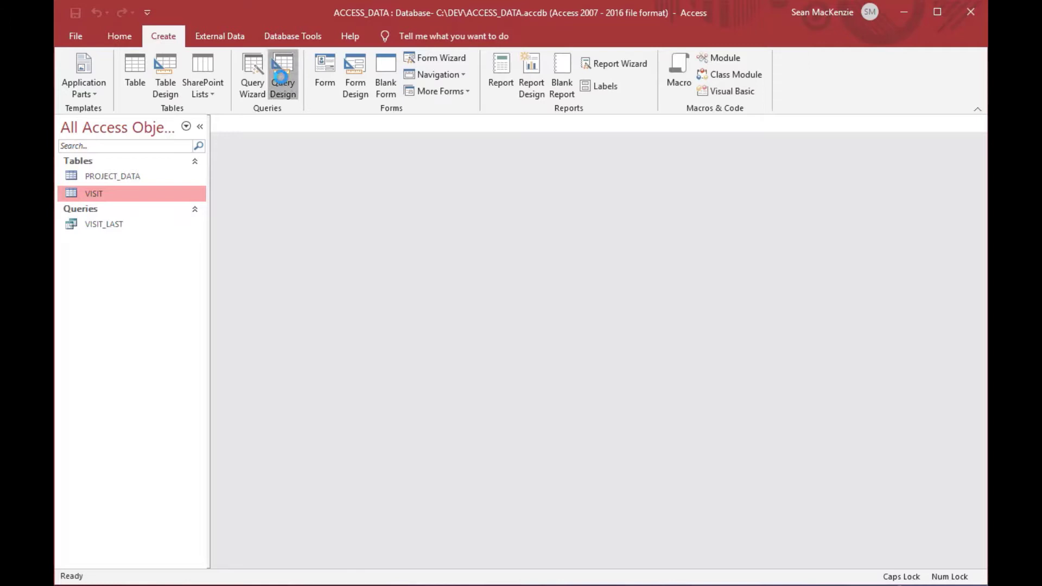
{"action": "left_click", "coordinate": [282, 75]}
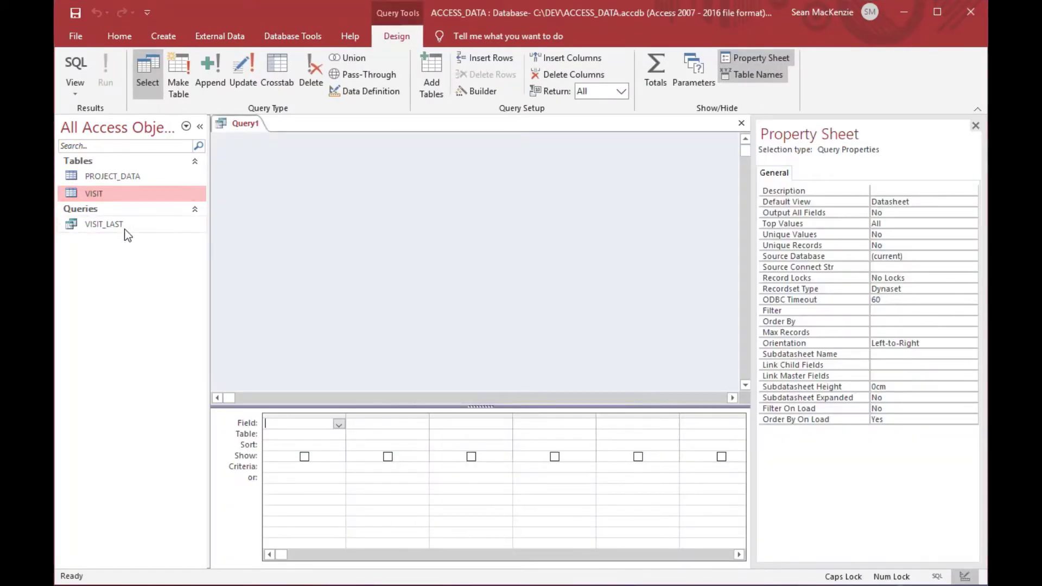
{"action": "left_click", "coordinate": [105, 224]}
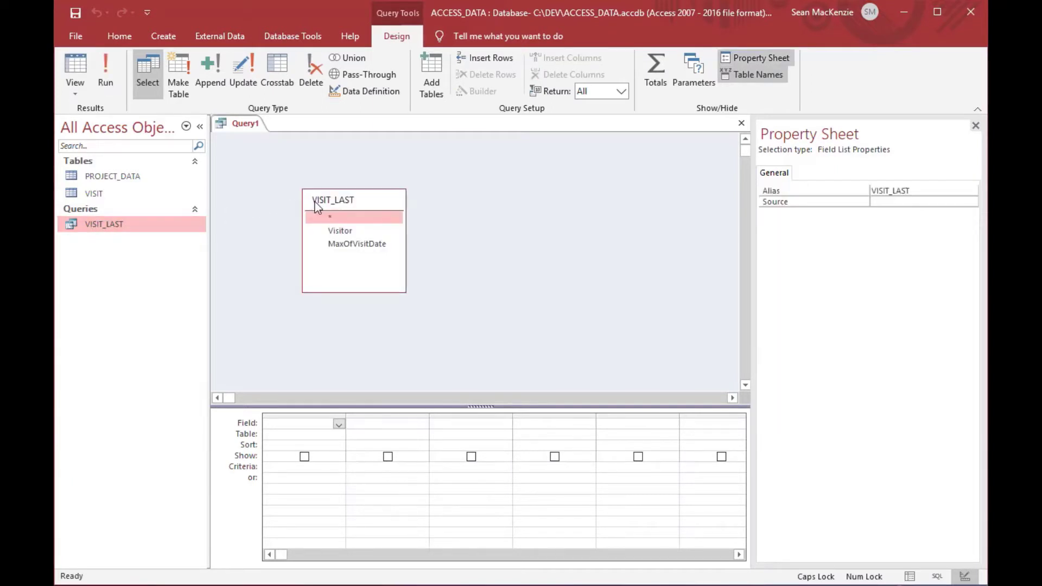
{"action": "left_click", "coordinate": [94, 193]}
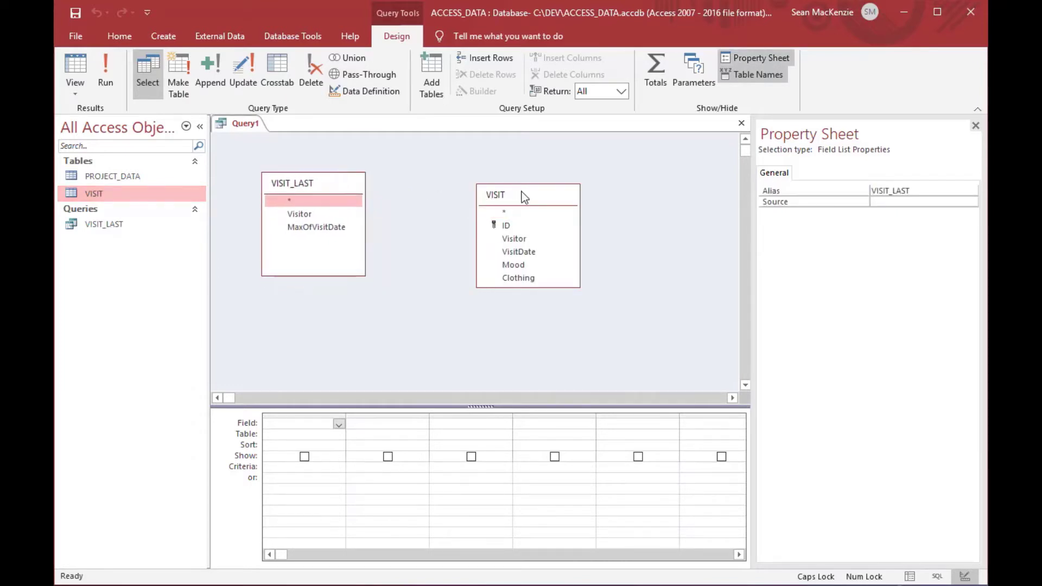
{"action": "left_click", "coordinate": [470, 181]}
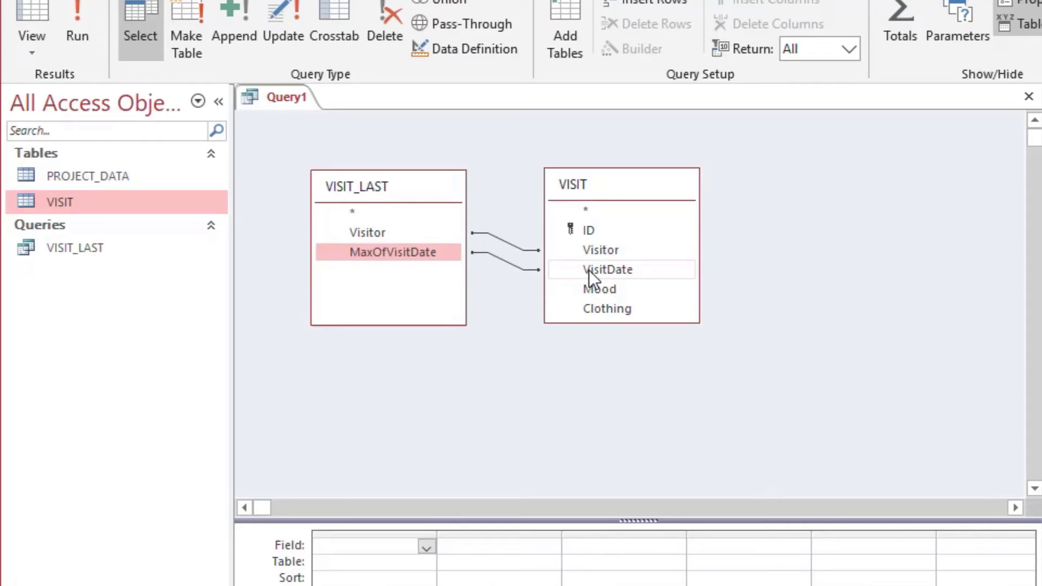
Add all VISIT fields to the joined query and save it as VISIT_LAST_ROW
{"action": "double_click", "coordinate": [560, 208]}
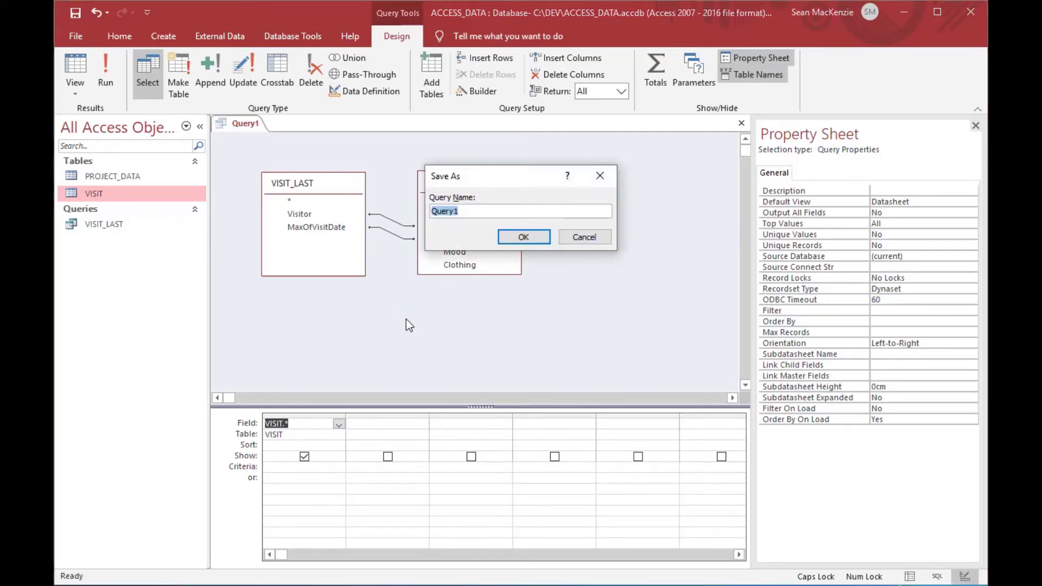
{"action": "type", "text": "VISIT_LAST_ROW"}
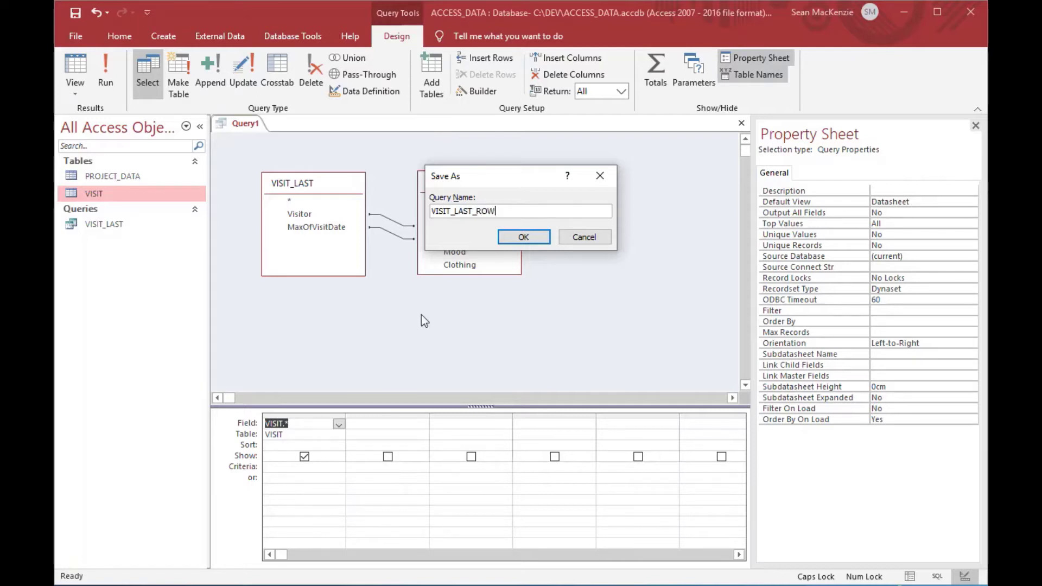
{"action": "left_click", "coordinate": [524, 238]}
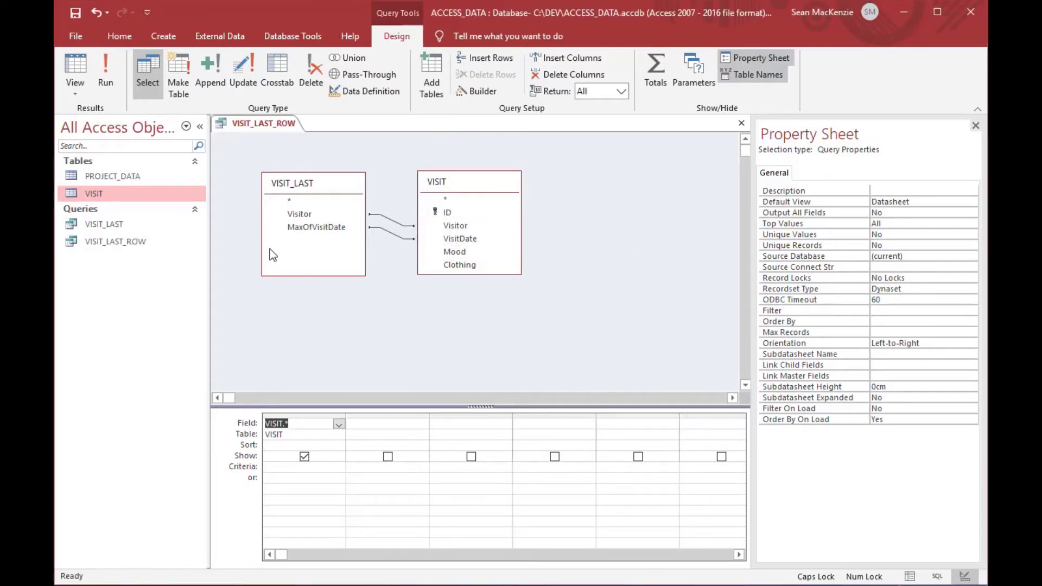
{"action": "mouse_move", "coordinate": [105, 73]}
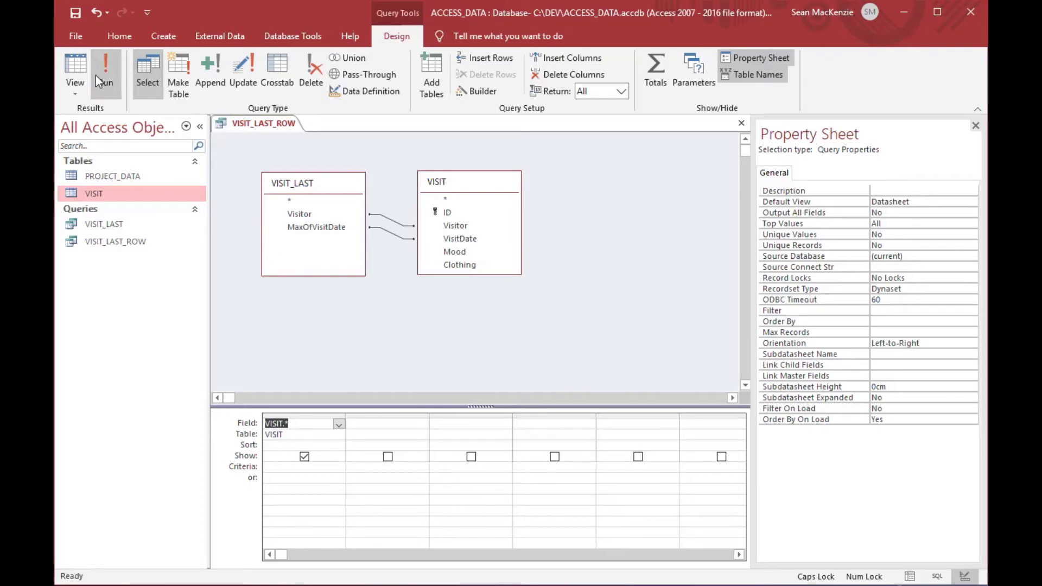
Run VISIT_LAST_ROW to see each visitor's full latest visit record, then begin a blank query design
{"action": "left_click", "coordinate": [74, 69]}
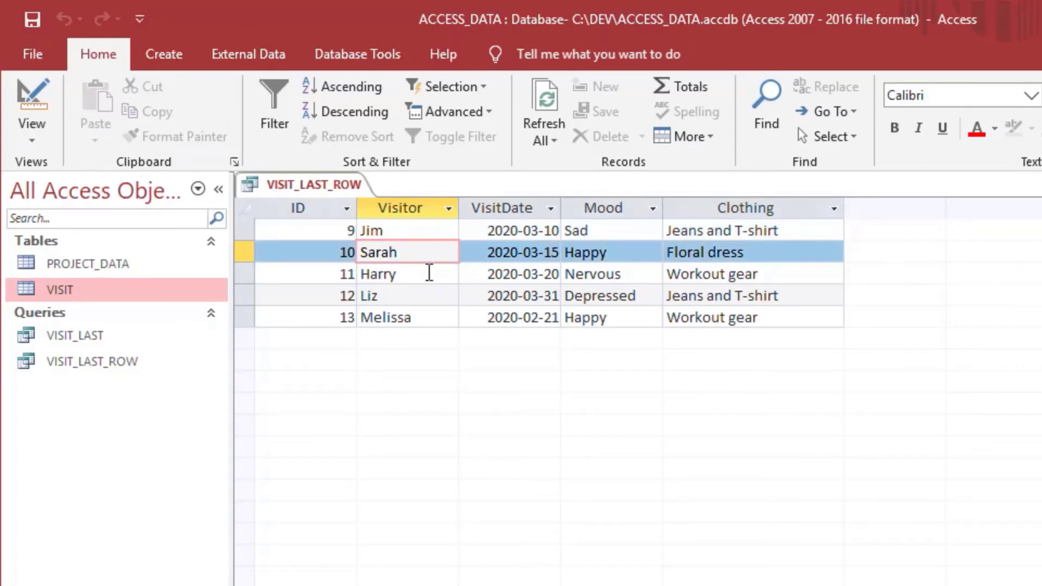
{"action": "left_click", "coordinate": [384, 317]}
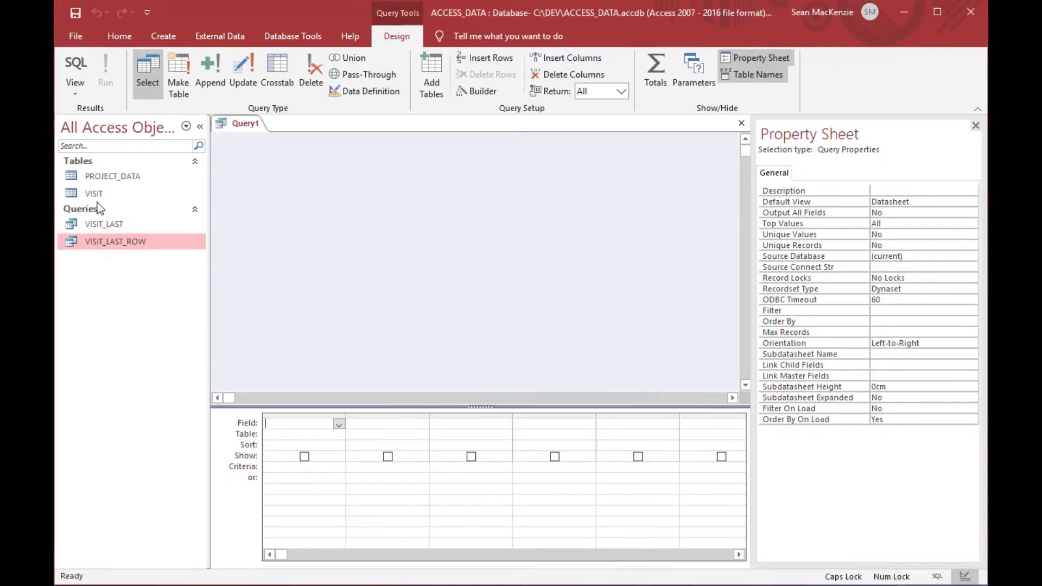
Add VISIT and group by Mood with Max of VisitDate, totals turned on
{"action": "double_click", "coordinate": [94, 193]}
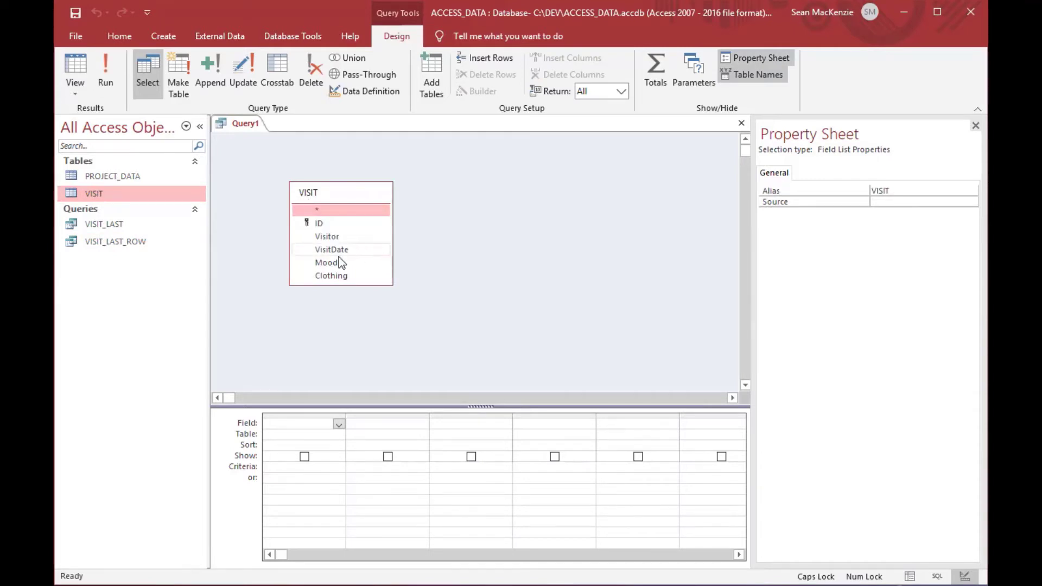
{"action": "mouse_move", "coordinate": [335, 263]}
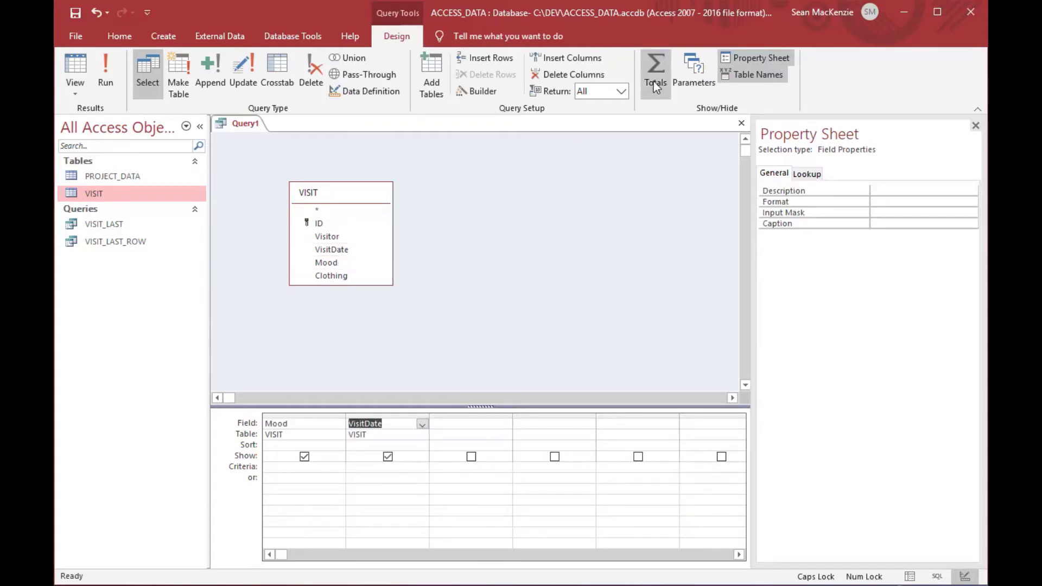
{"action": "left_click", "coordinate": [653, 69]}
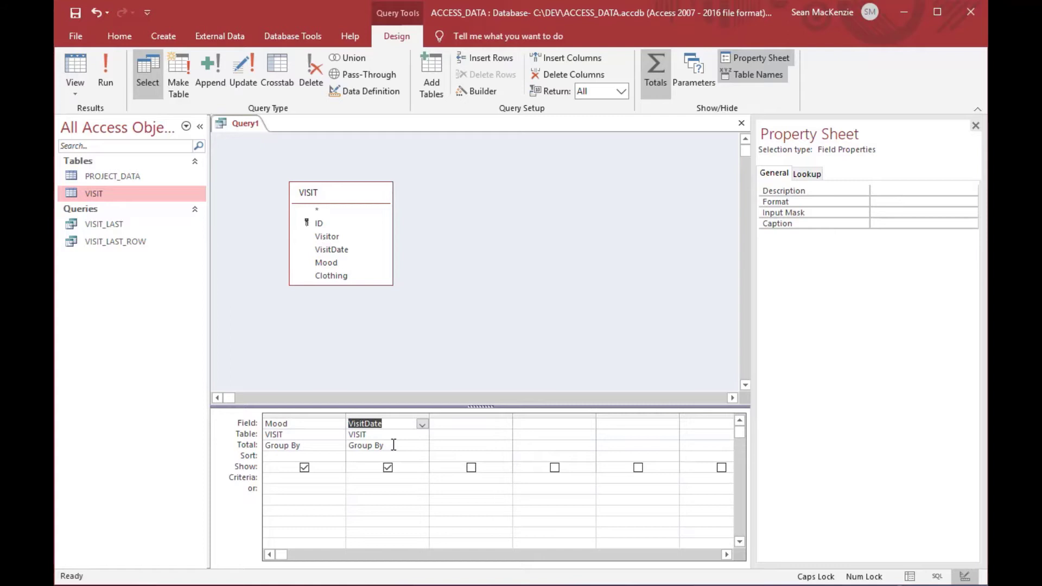
{"action": "left_click", "coordinate": [423, 445]}
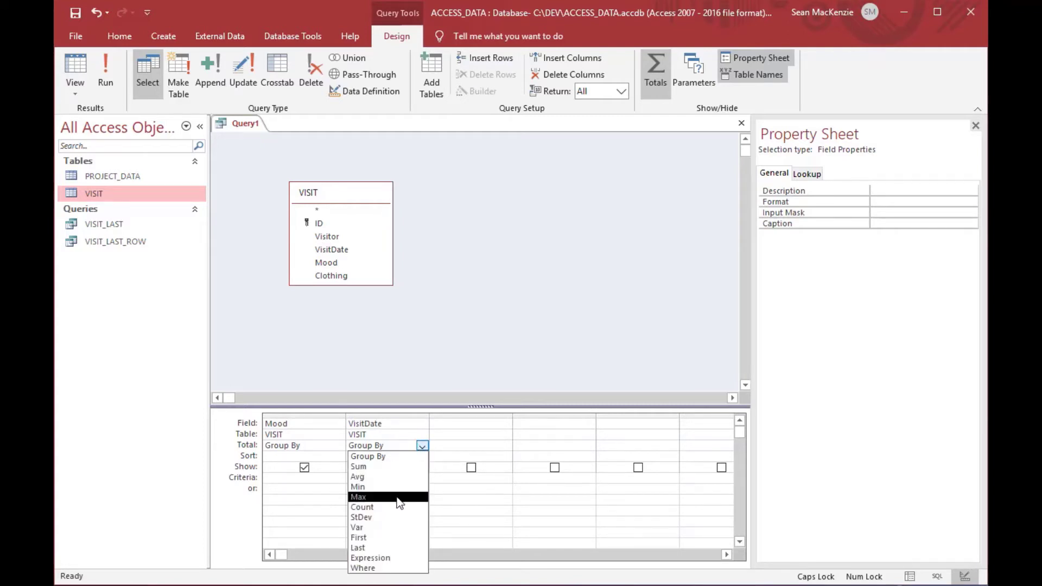
{"action": "left_click", "coordinate": [357, 496]}
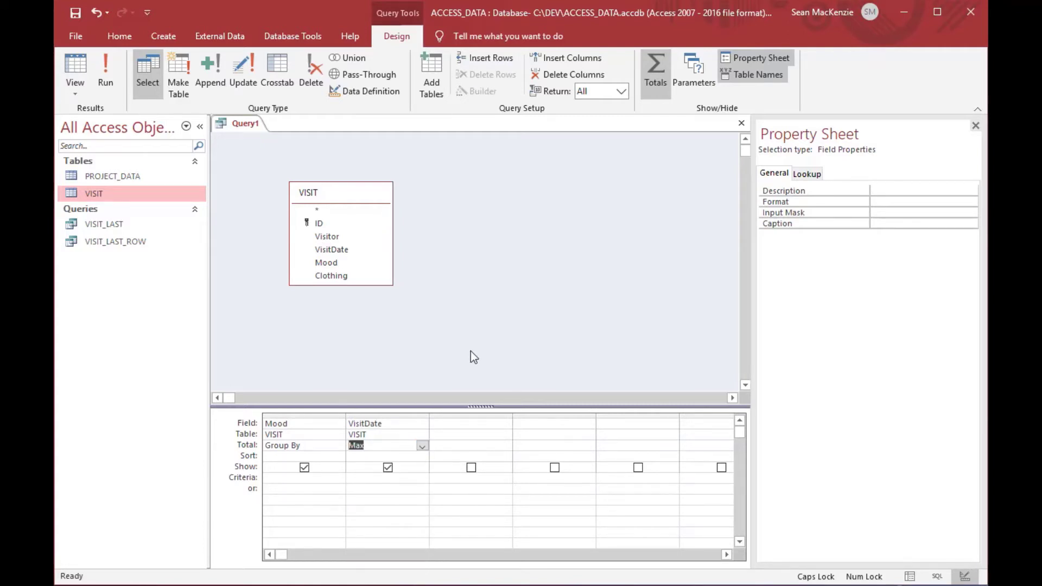
{"action": "mouse_move", "coordinate": [389, 238]}
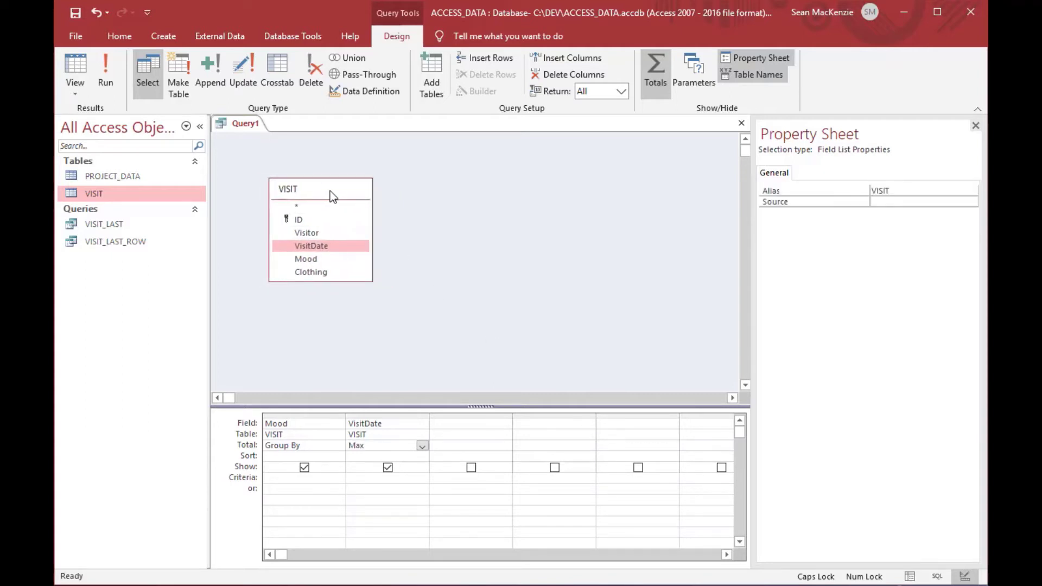
Save the mood query as MOOD_LAST, view its six moods with latest dates, then close it
{"action": "left_click", "coordinate": [75, 13]}
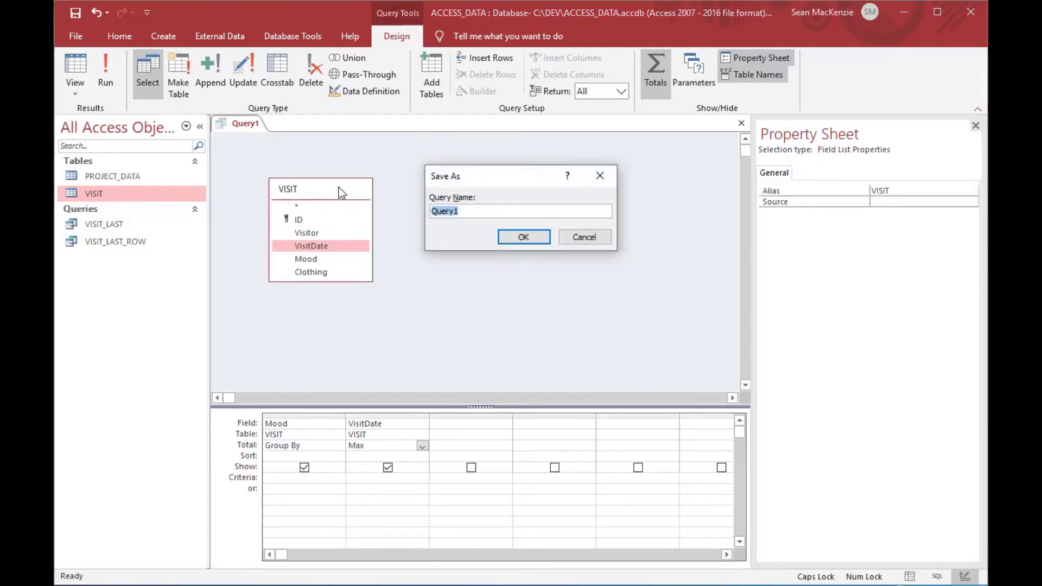
{"action": "type", "text": "M"}
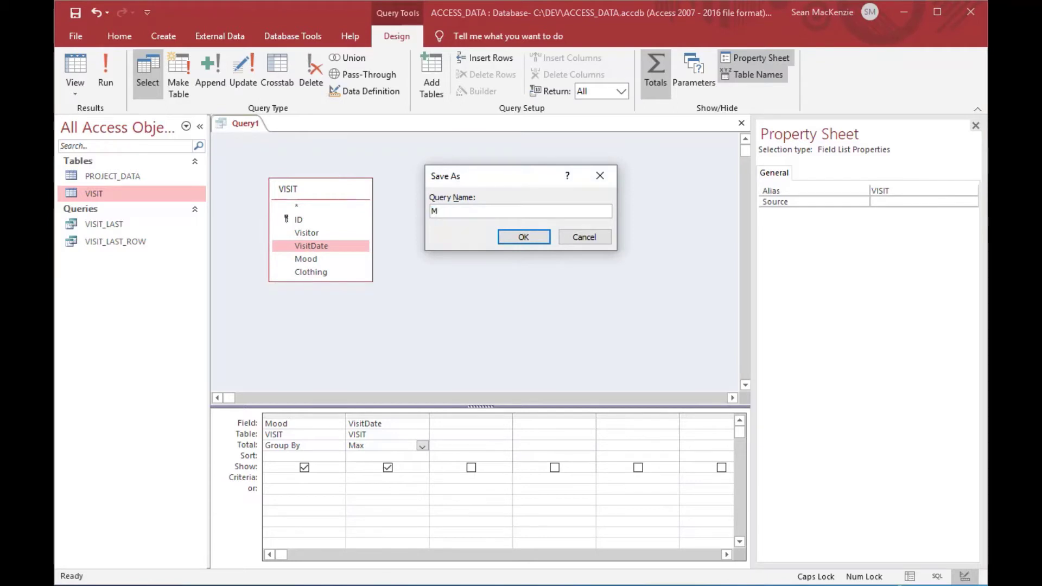
{"action": "type", "text": "OOD_LAST"}
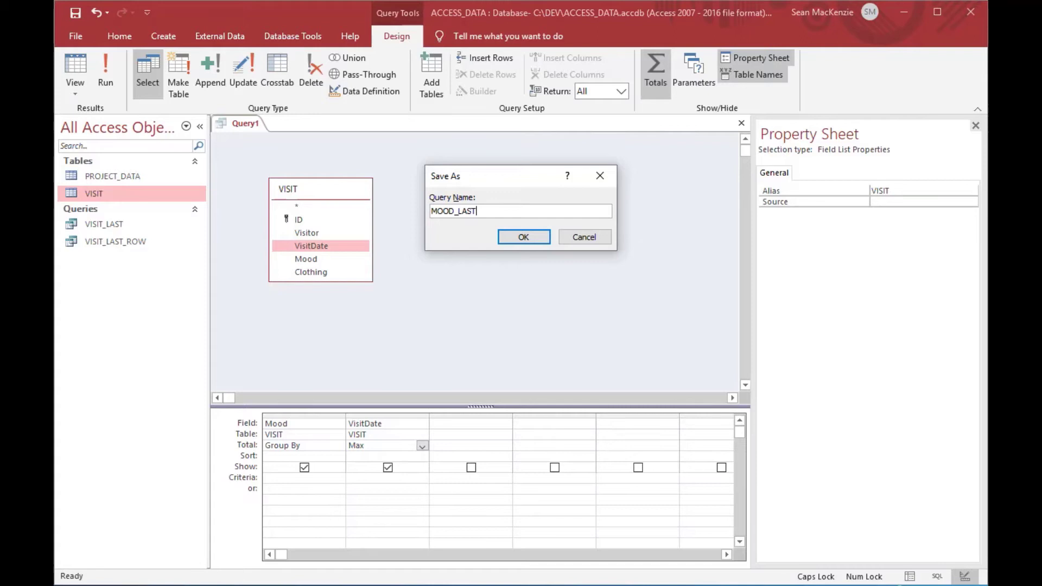
{"action": "left_click", "coordinate": [523, 238]}
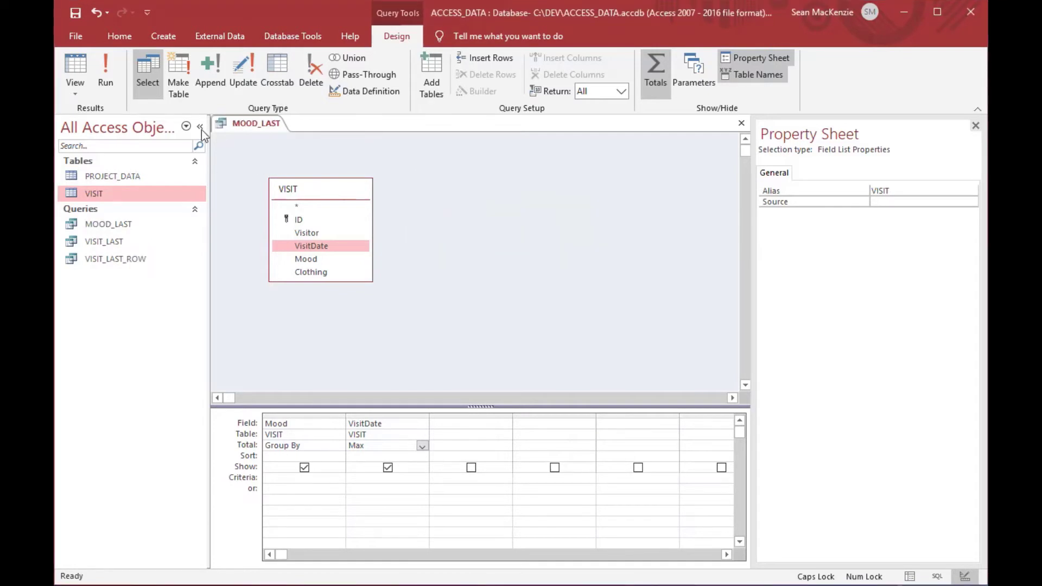
{"action": "left_click", "coordinate": [75, 70]}
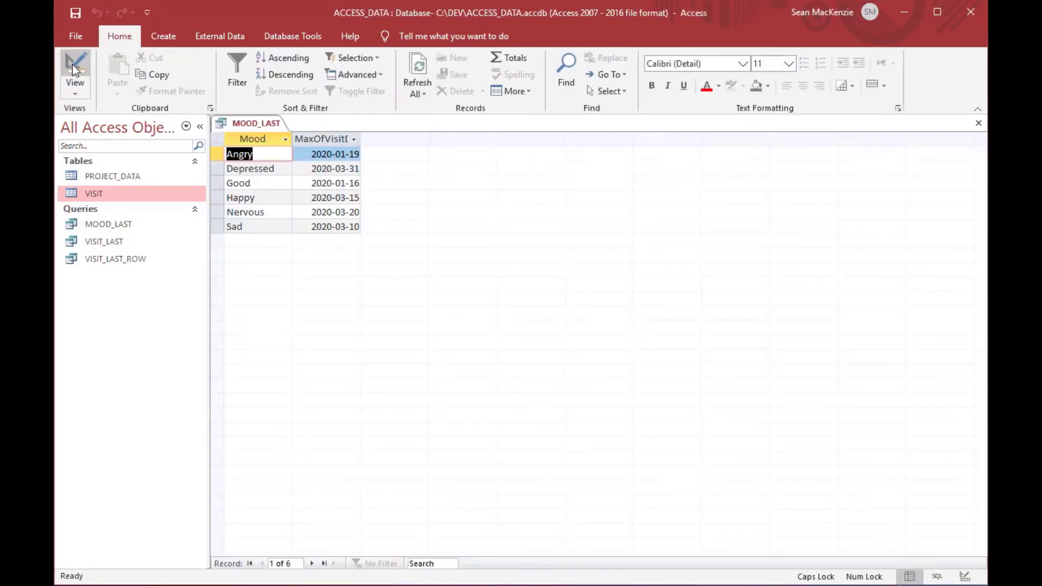
{"action": "mouse_move", "coordinate": [75, 70]}
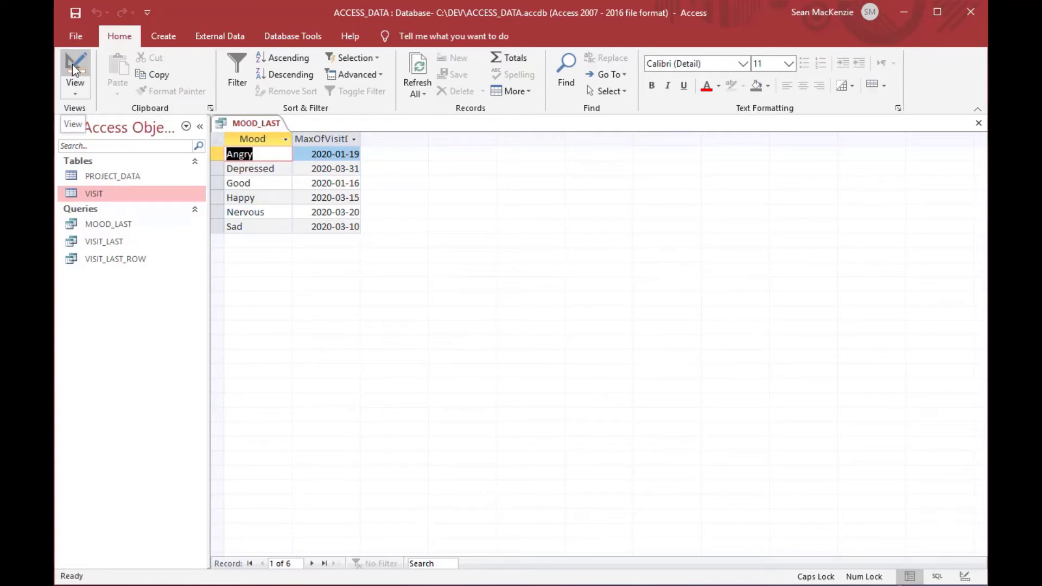
{"action": "left_click", "coordinate": [75, 66]}
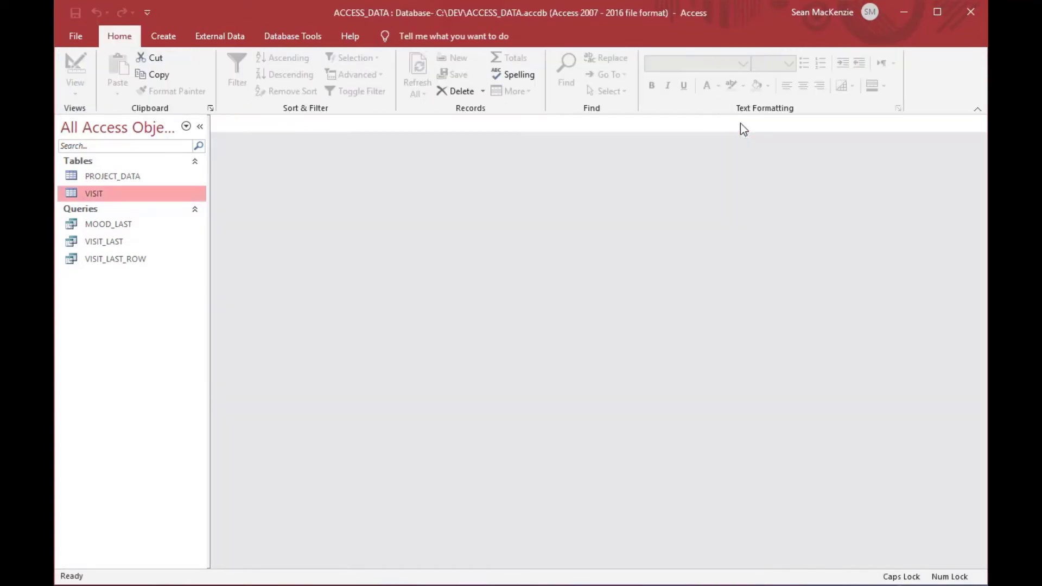
Build a query joining MOOD_LAST to VISIT on Mood and latest date with VISIT.*, saved as MOOD_LAST_ROW
{"action": "left_click", "coordinate": [163, 35]}
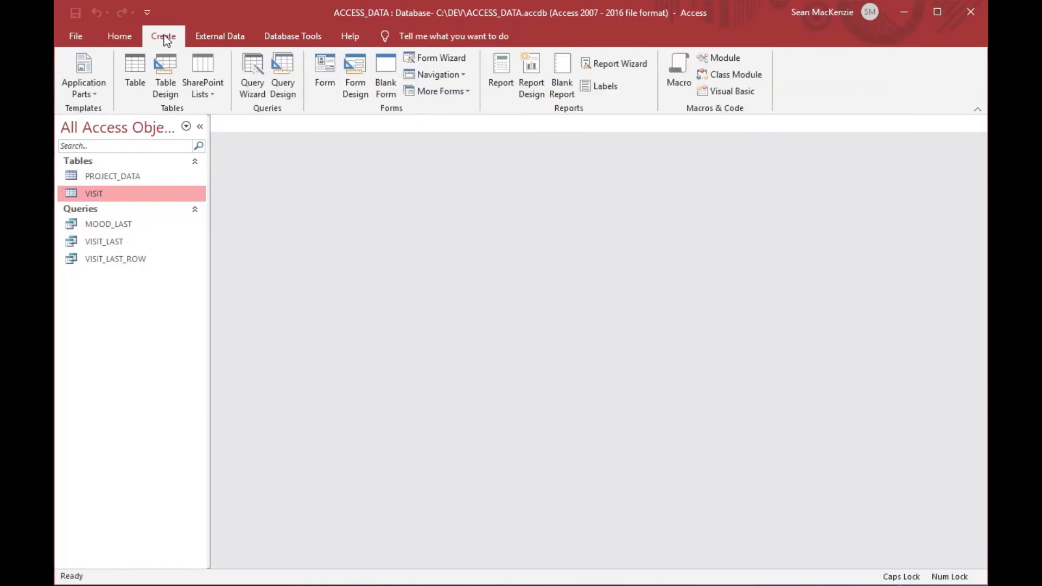
{"action": "left_click", "coordinate": [282, 75]}
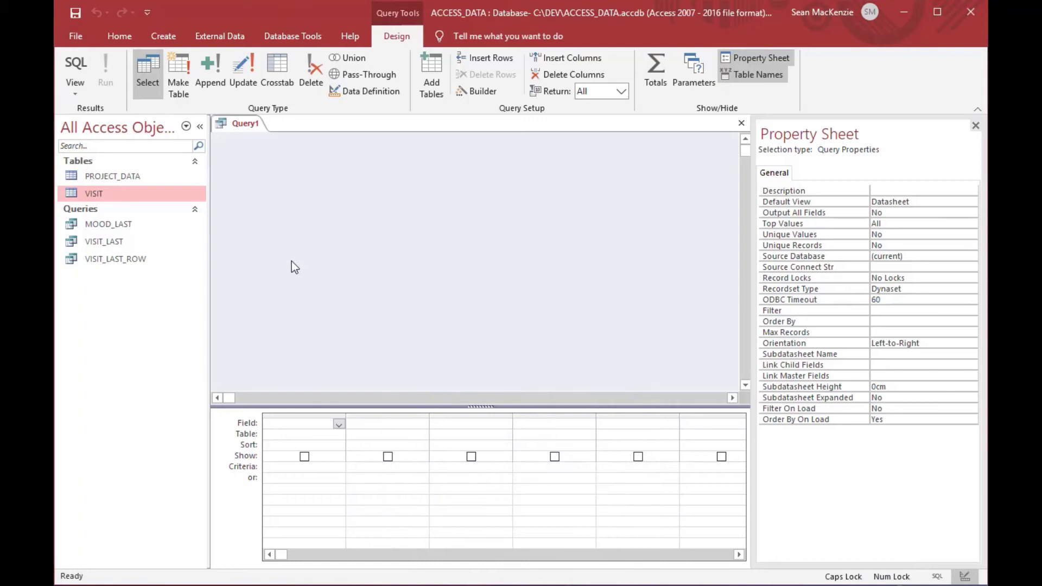
{"action": "left_click", "coordinate": [108, 223]}
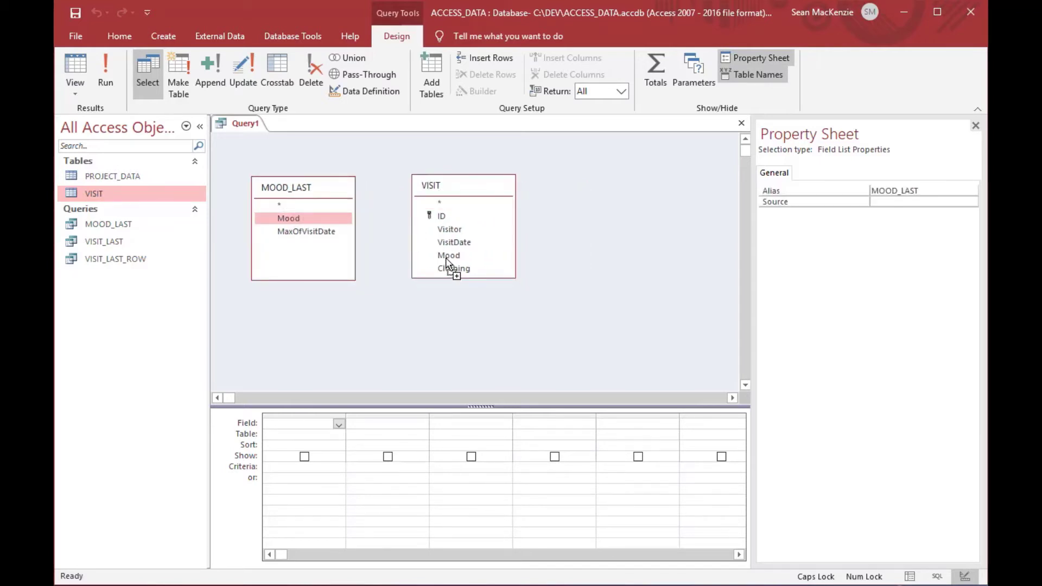
{"action": "left_click_drag", "start_coordinate": [288, 218], "coordinate": [454, 255]}
{"action": "type", "text": "MOOD_LAST_ROW"}
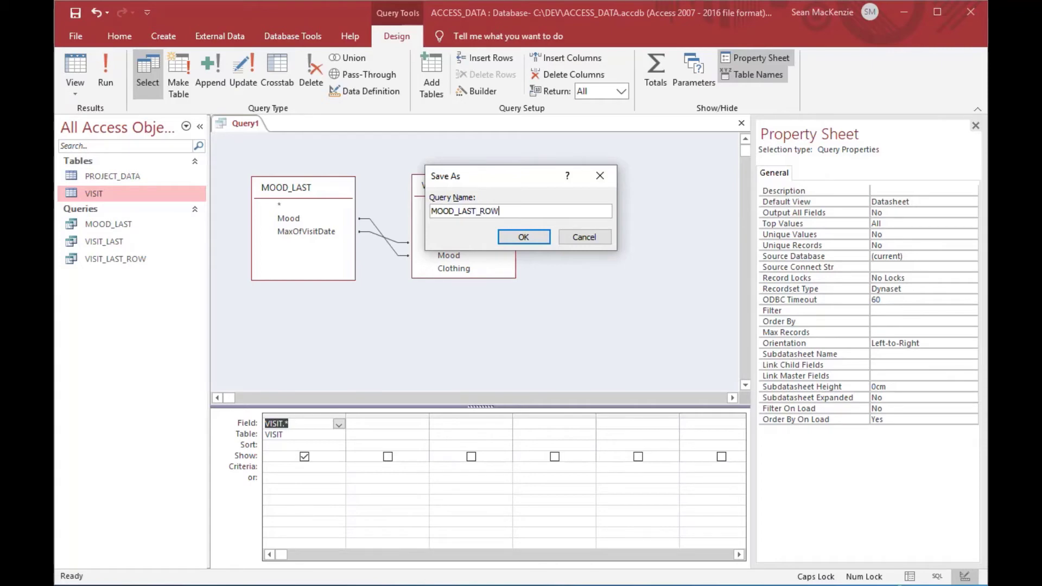
{"action": "left_click", "coordinate": [523, 238]}
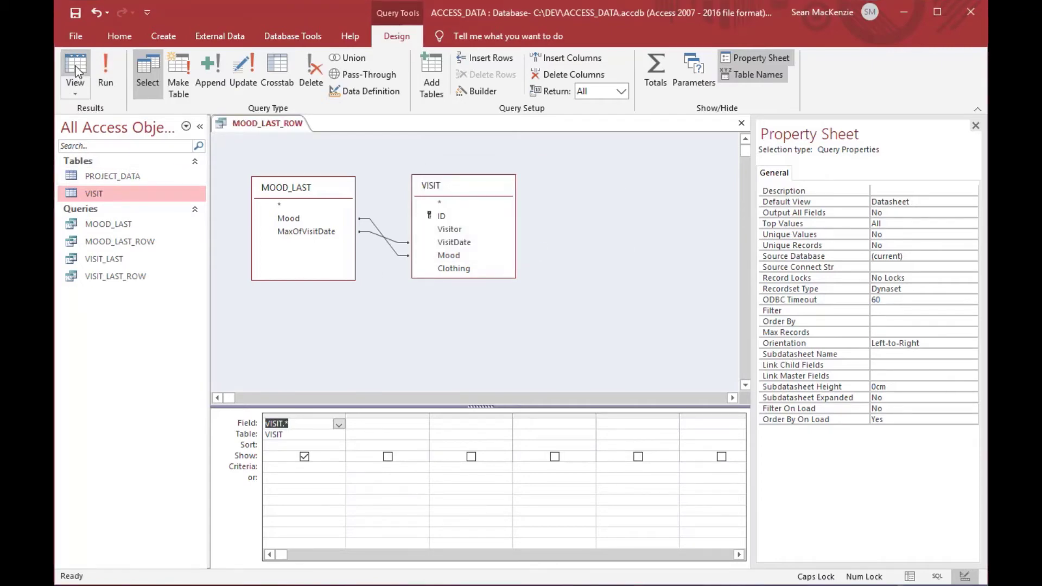
Run MOOD_LAST_ROW and step through the latest Good, Angry and Depressed visit rows, including Sarah's
{"action": "left_click", "coordinate": [75, 69]}
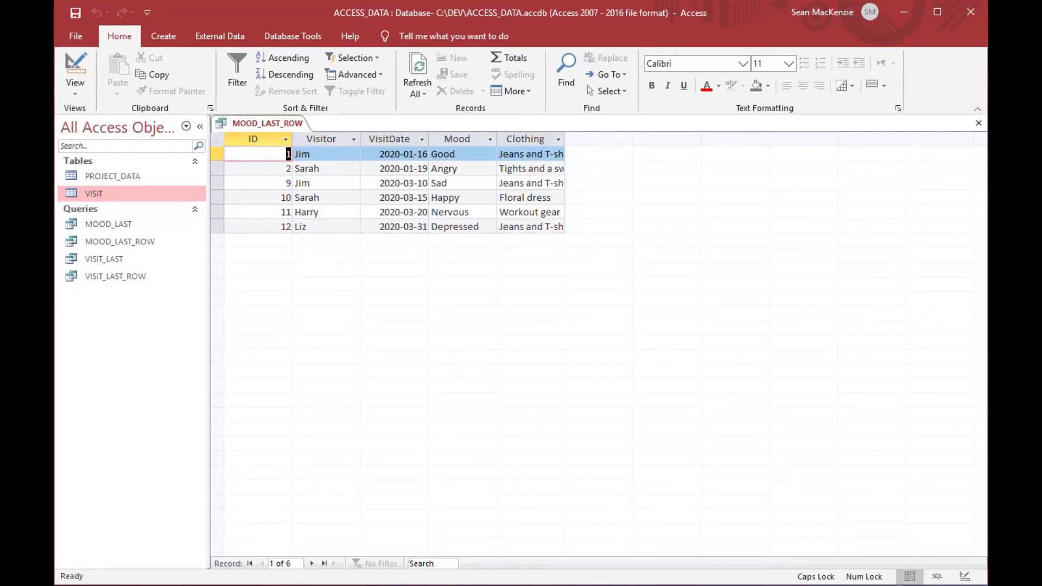
{"action": "mouse_move", "coordinate": [462, 188]}
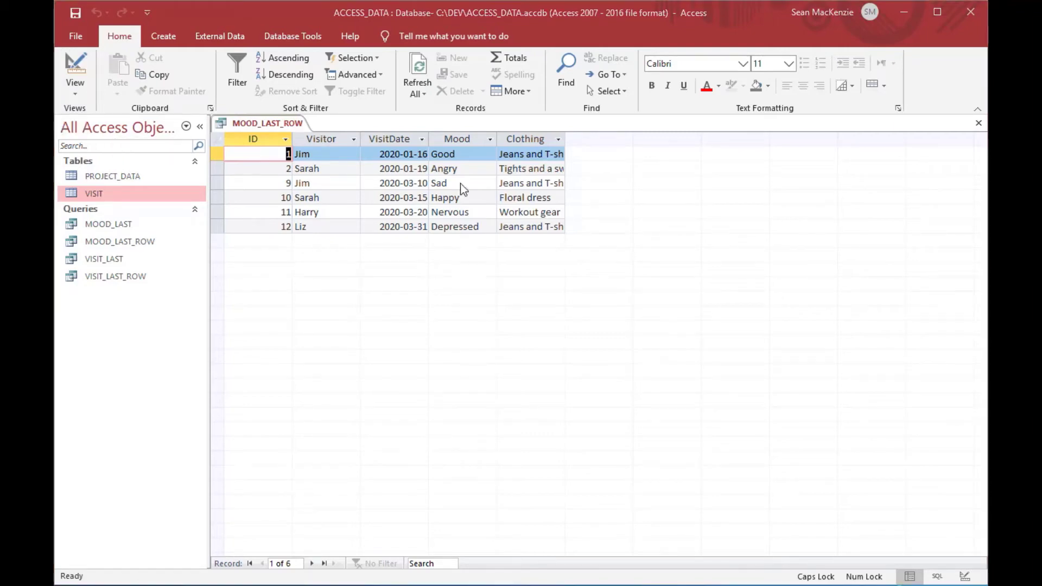
{"action": "left_click", "coordinate": [443, 153]}
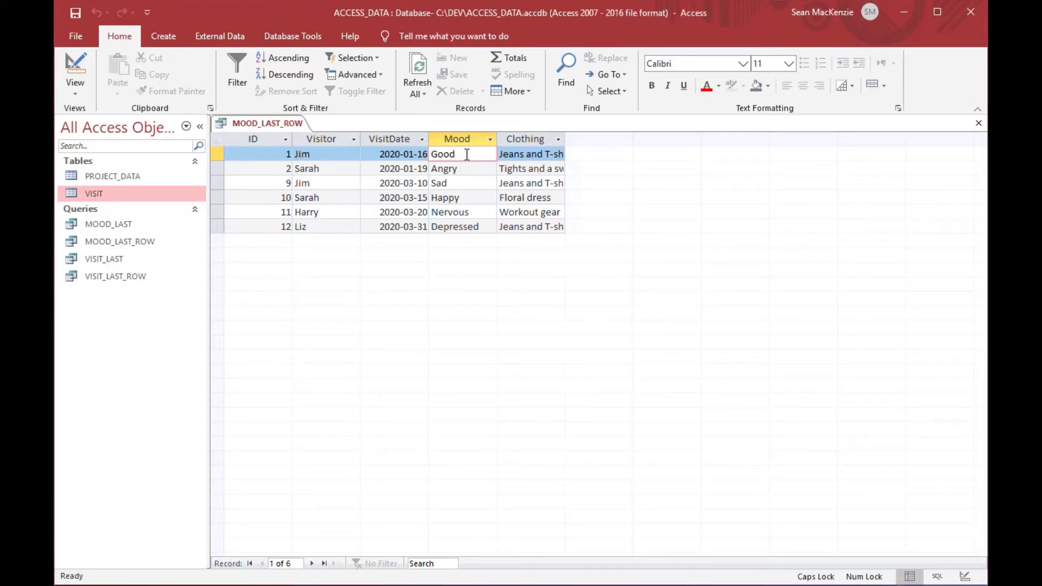
{"action": "left_click", "coordinate": [444, 168]}
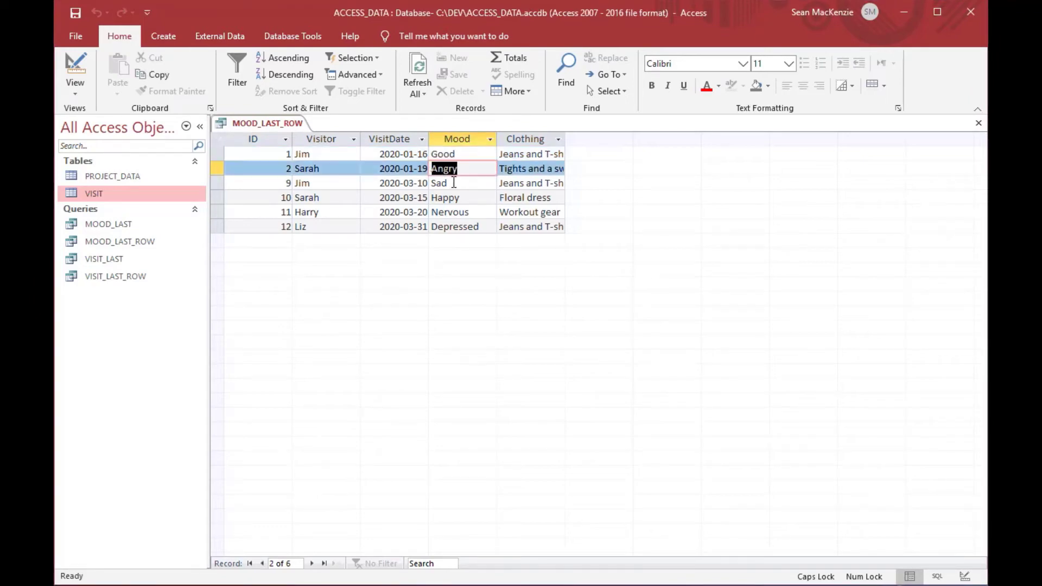
{"action": "left_click", "coordinate": [446, 196]}
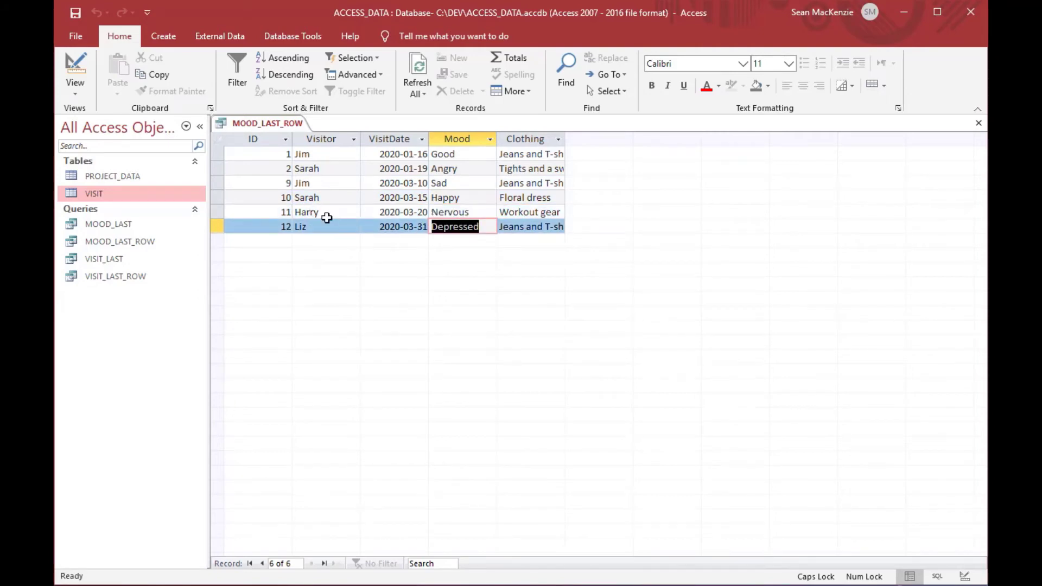
{"action": "left_click", "coordinate": [306, 196]}
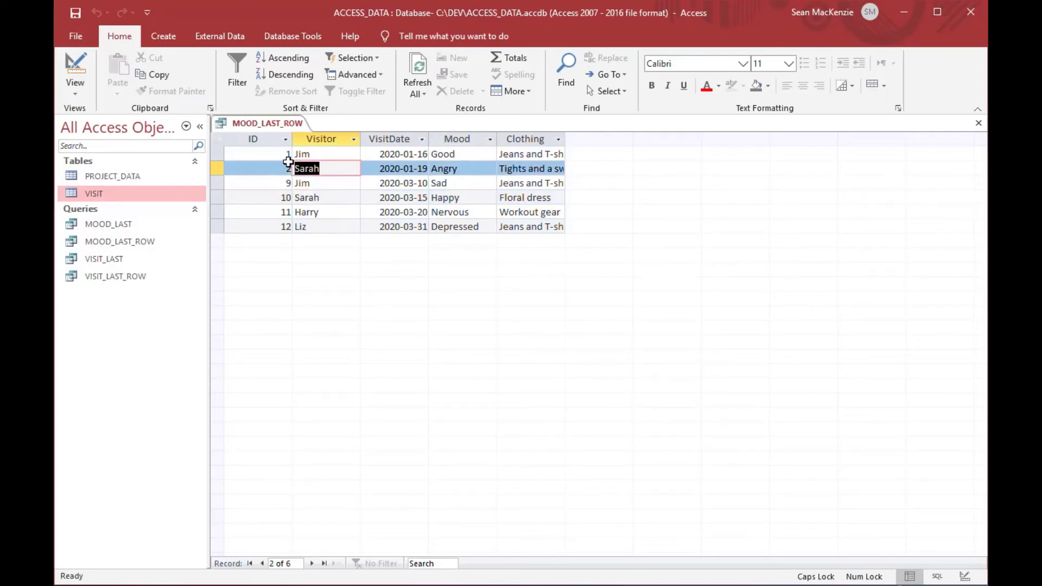
{"action": "mouse_move", "coordinate": [309, 279]}
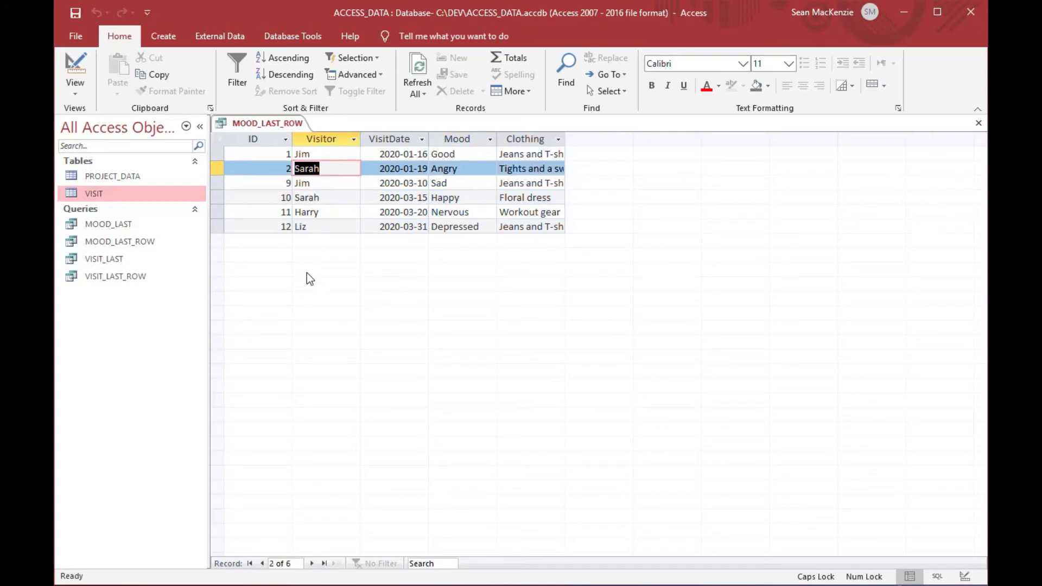
{"action": "mouse_move", "coordinate": [692, 188]}
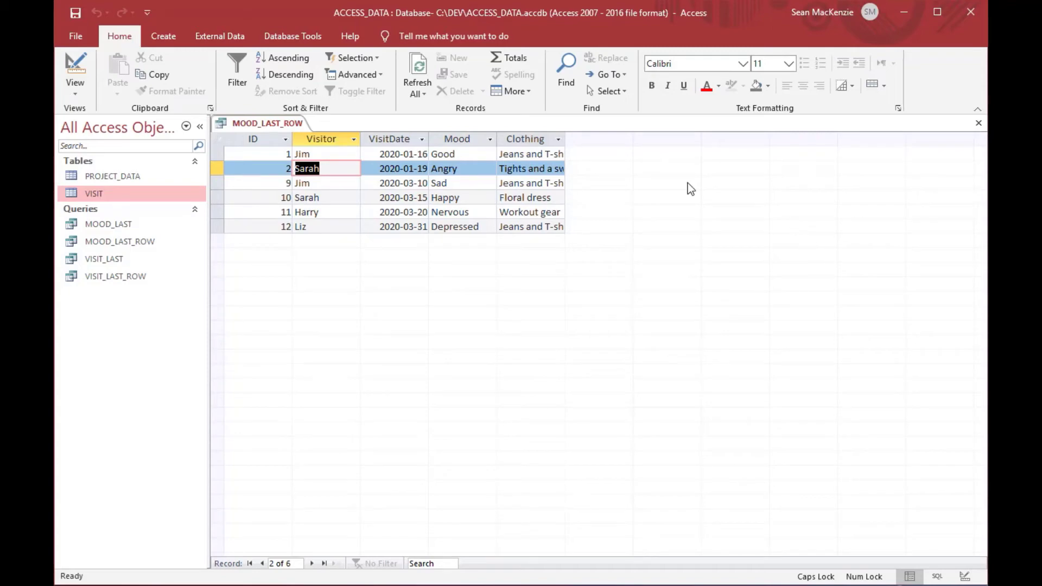